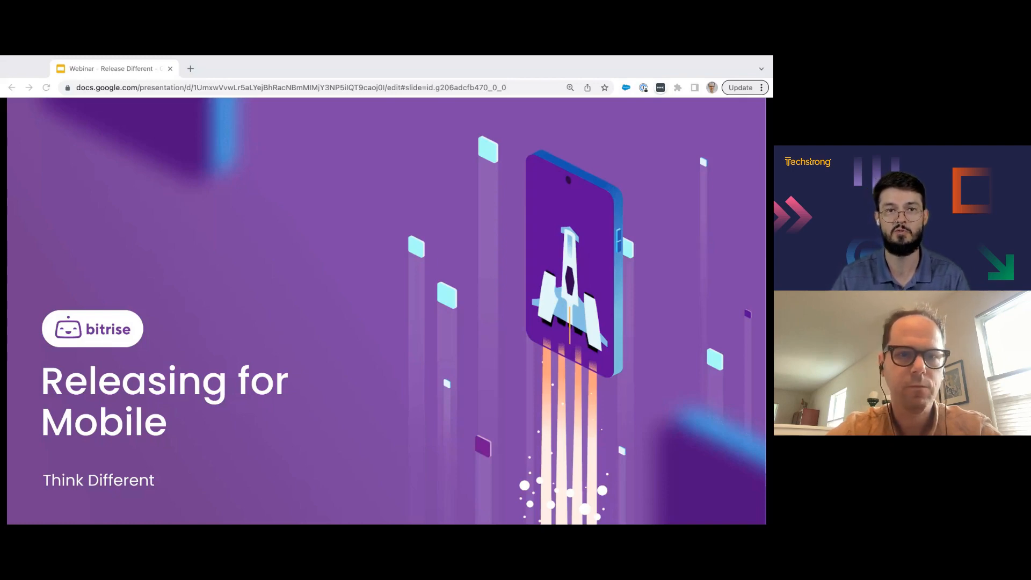
mouse_move(404, 225)
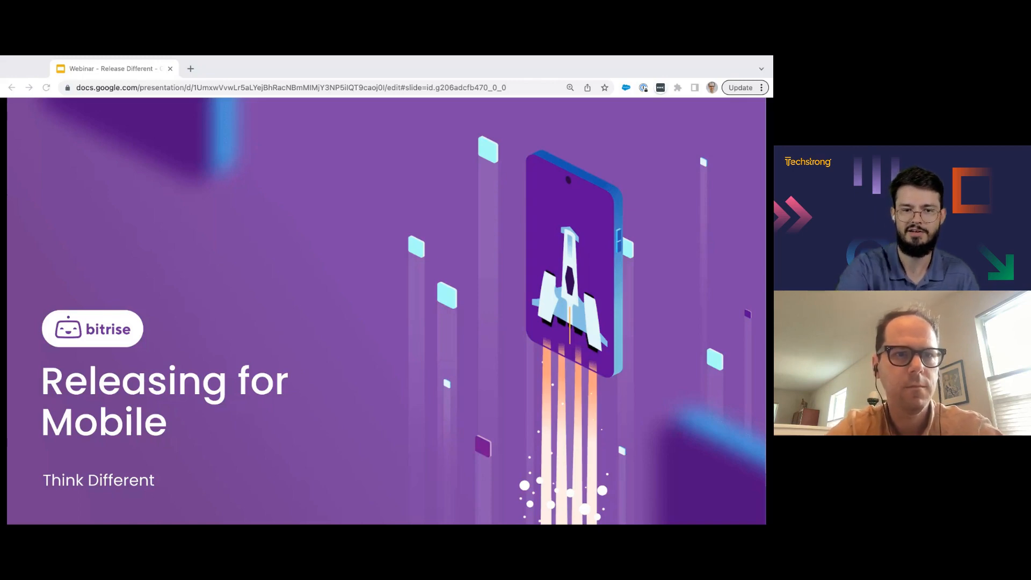
mouse_move(389, 229)
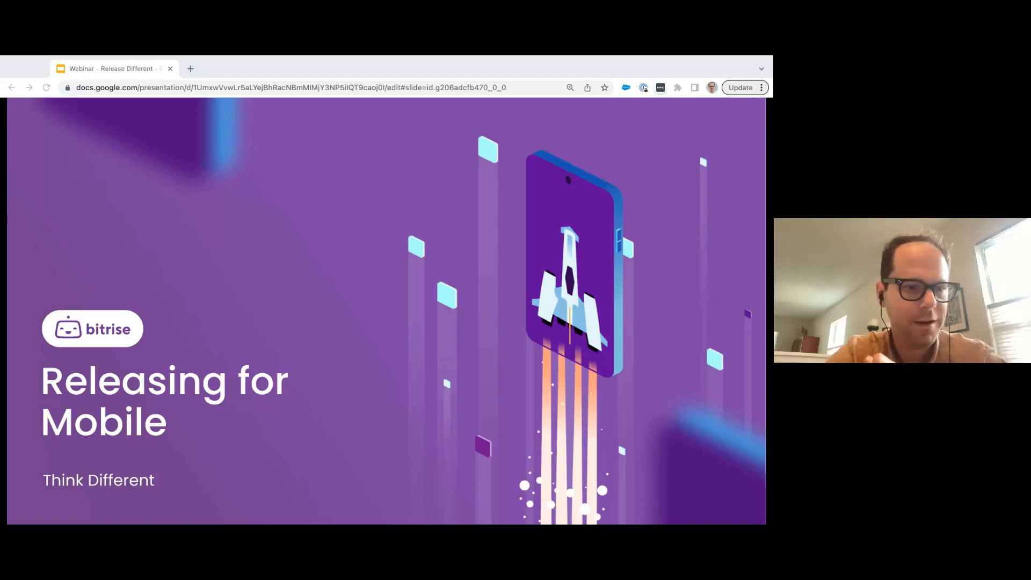
- Move the text cursor within the App Releases text box to begin the first item
key("Right")
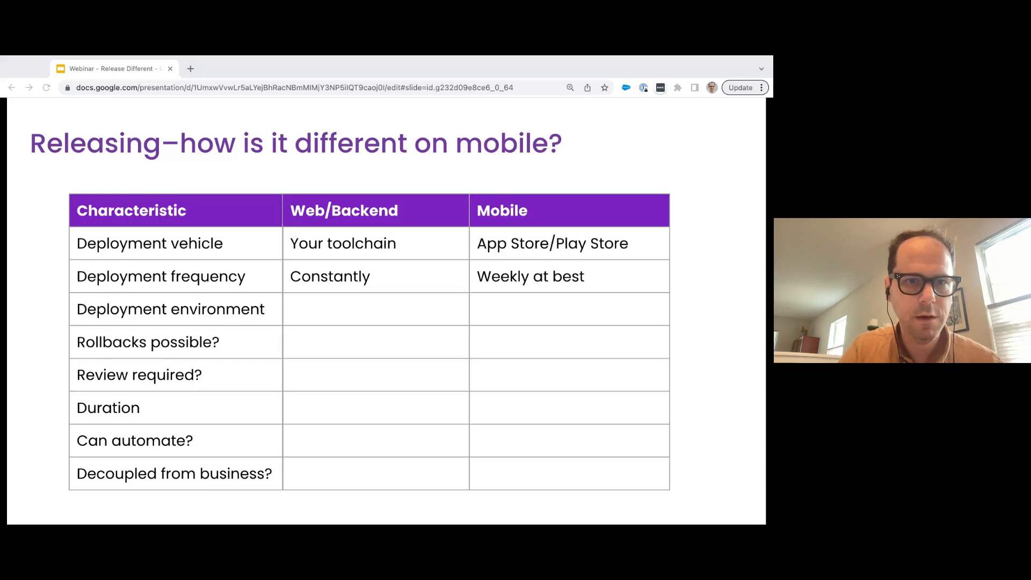
mouse_move(407, 374)
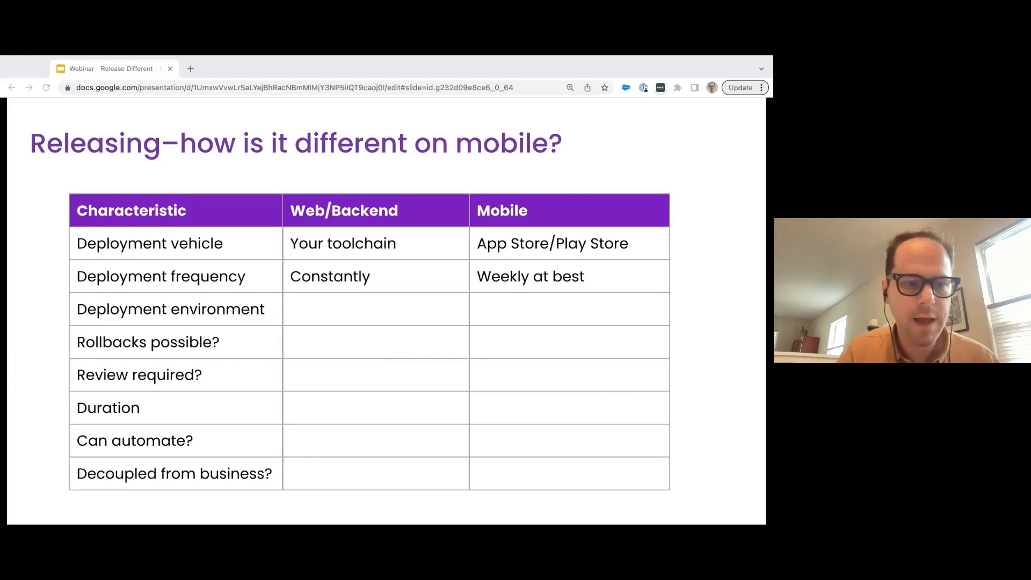
mouse_move(397, 318)
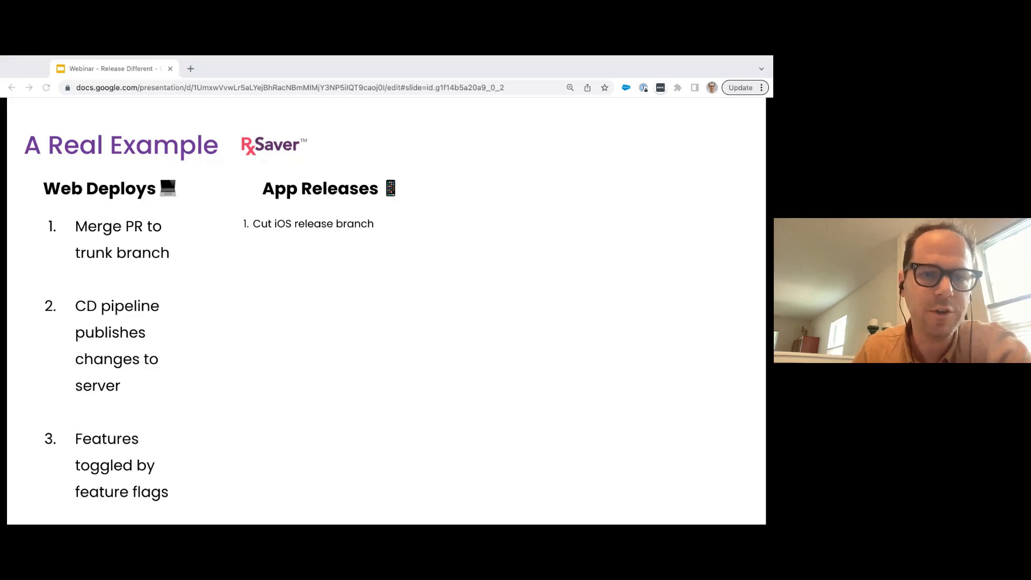
- Add an 'Automated' sub-point with 'UI tests' as its first item
type("Automated")
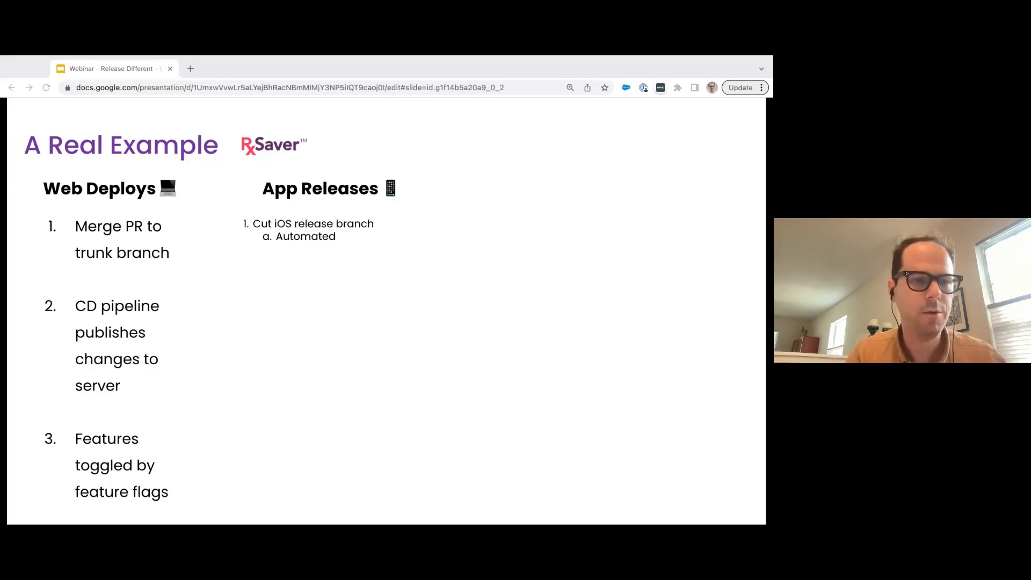
type("UI tests")
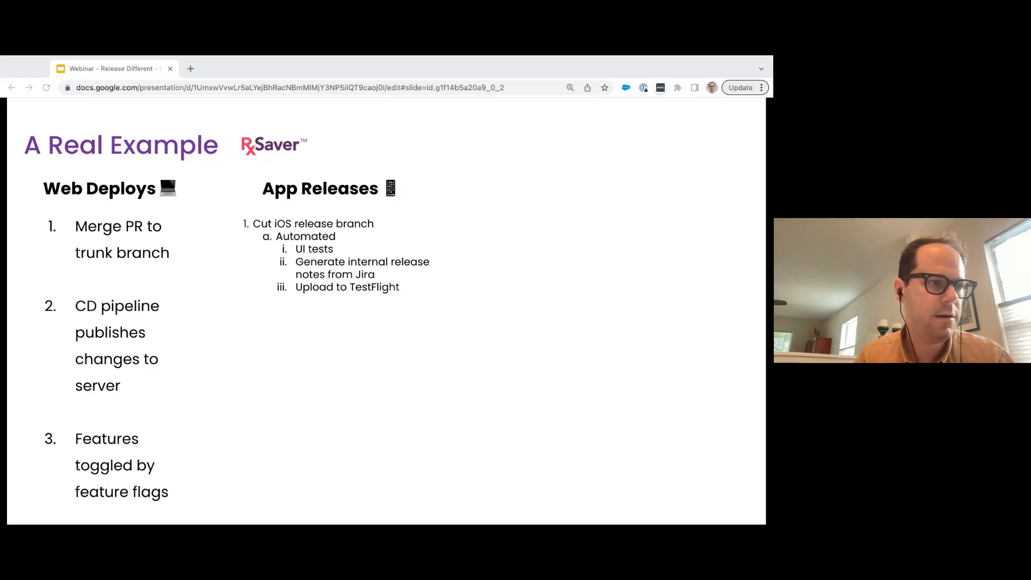
- Add 'Manual' with items 'Slack the marketing person' and 'Send release candidate to internal testing groups'
type("Manual")
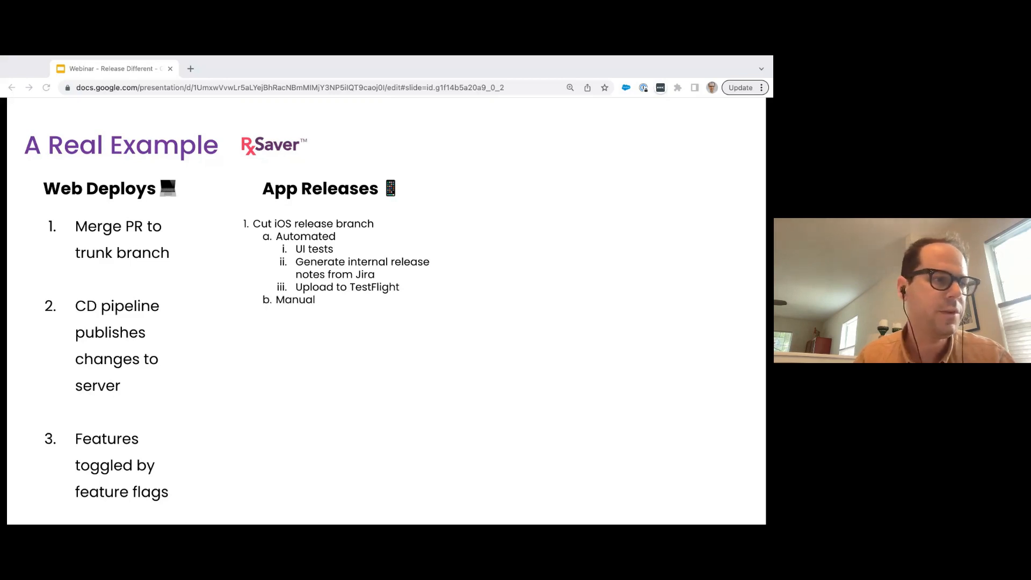
type("Slack the marketing person")
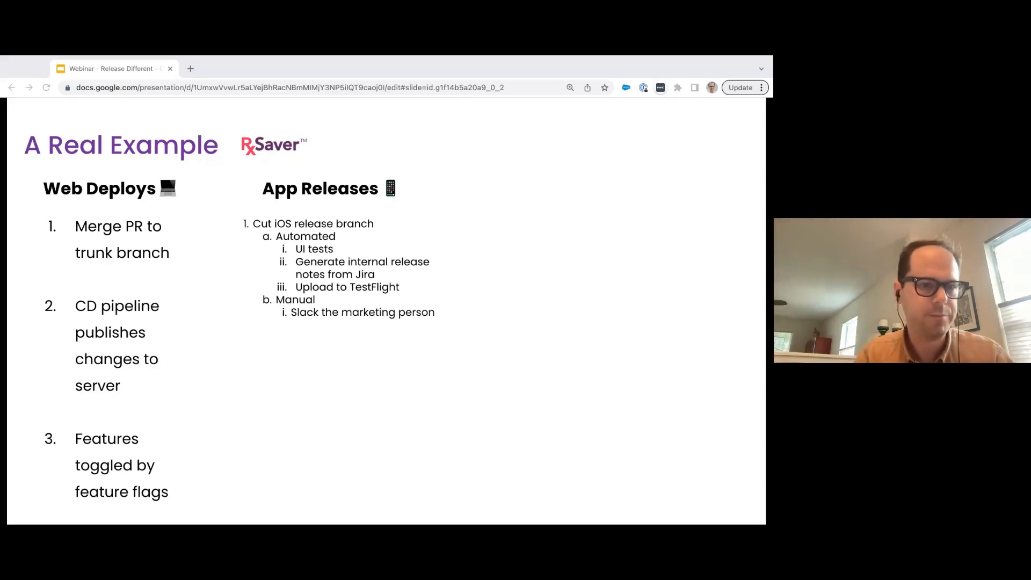
type("Send release candidate to internal testing groups")
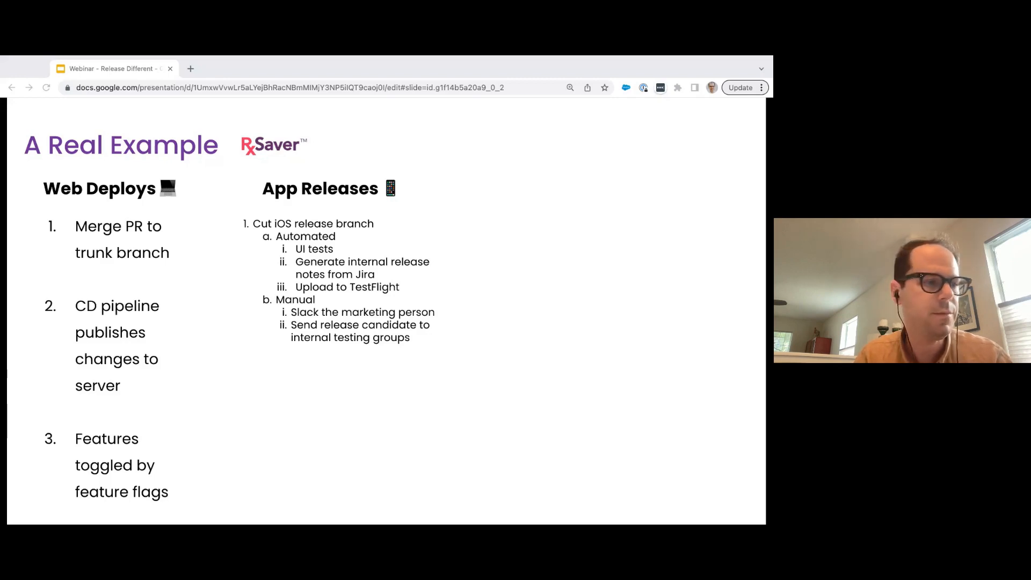
type("Manual regression tests")
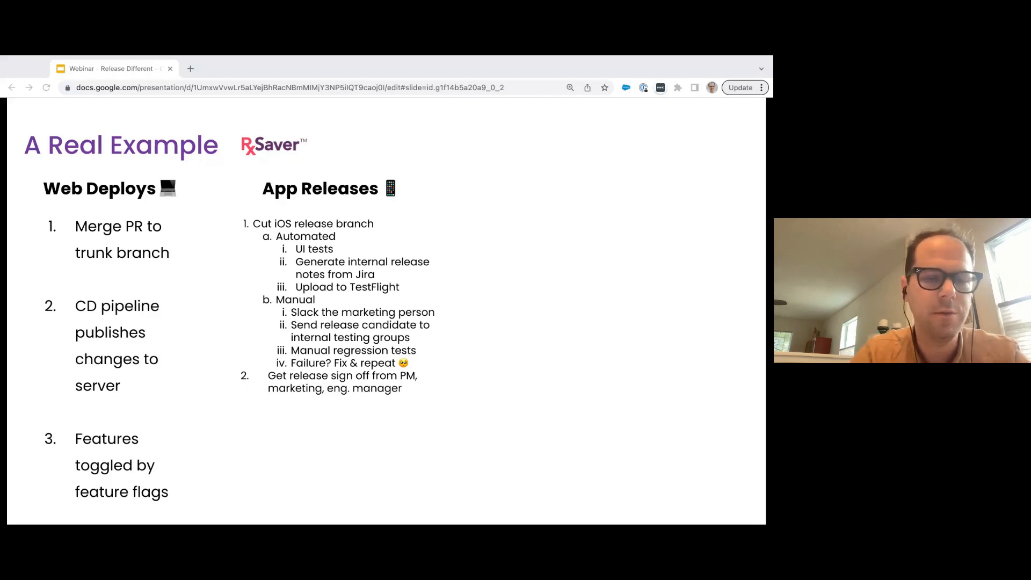
type("Marketing person didn't send the Spanish release notes!")
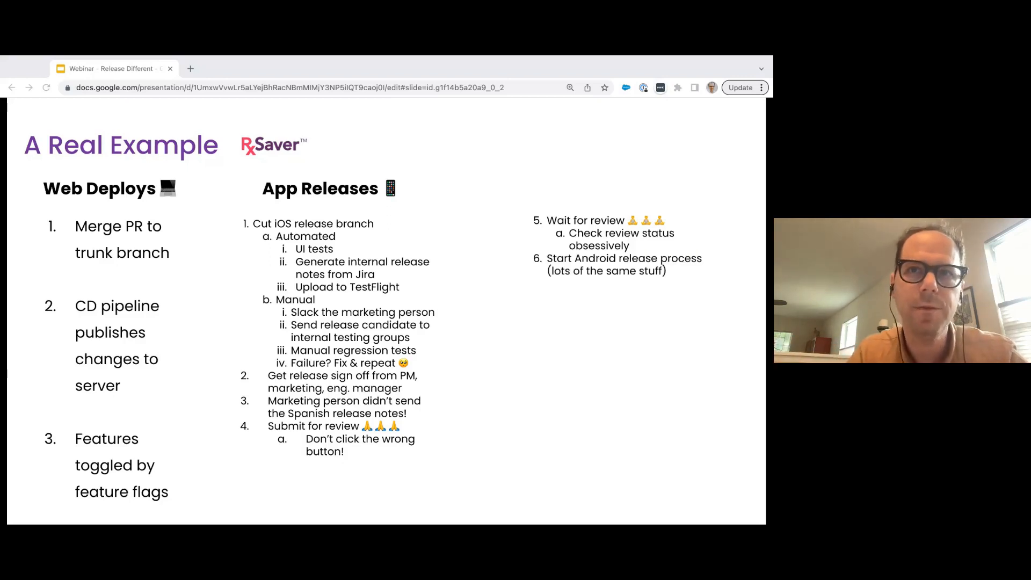
mouse_move(443, 115)
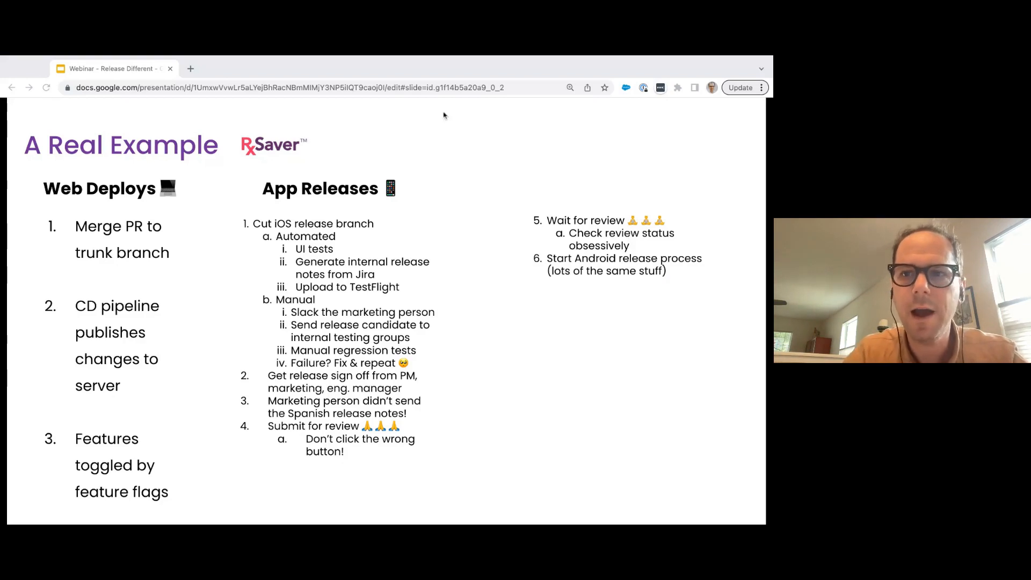
mouse_move(591, 67)
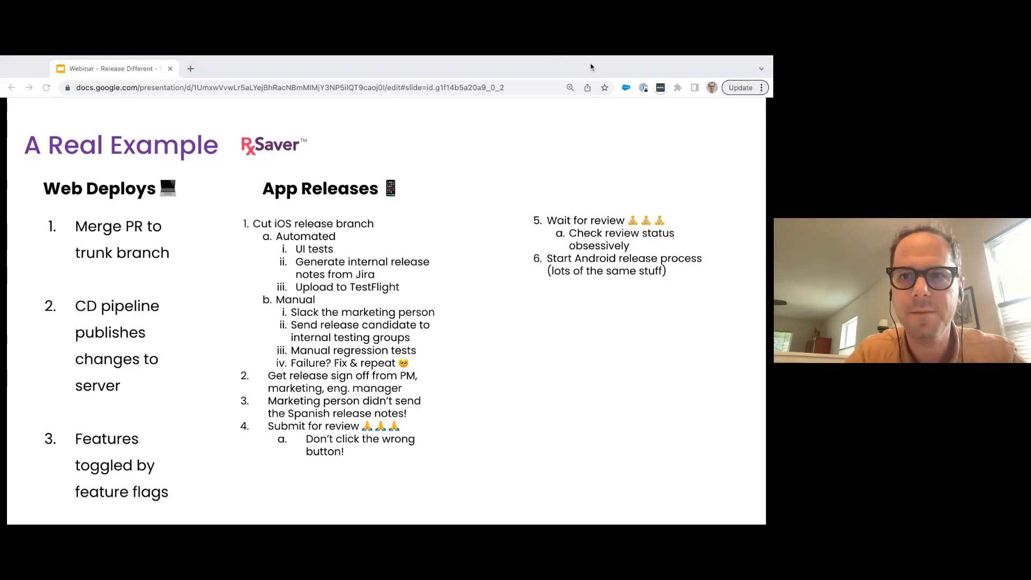
mouse_move(627, 131)
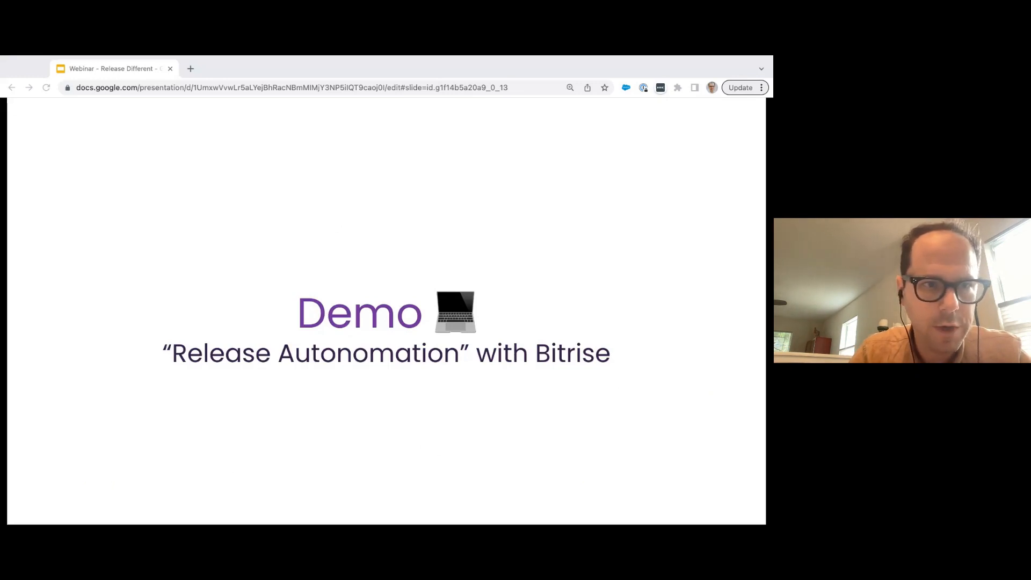
mouse_move(431, 449)
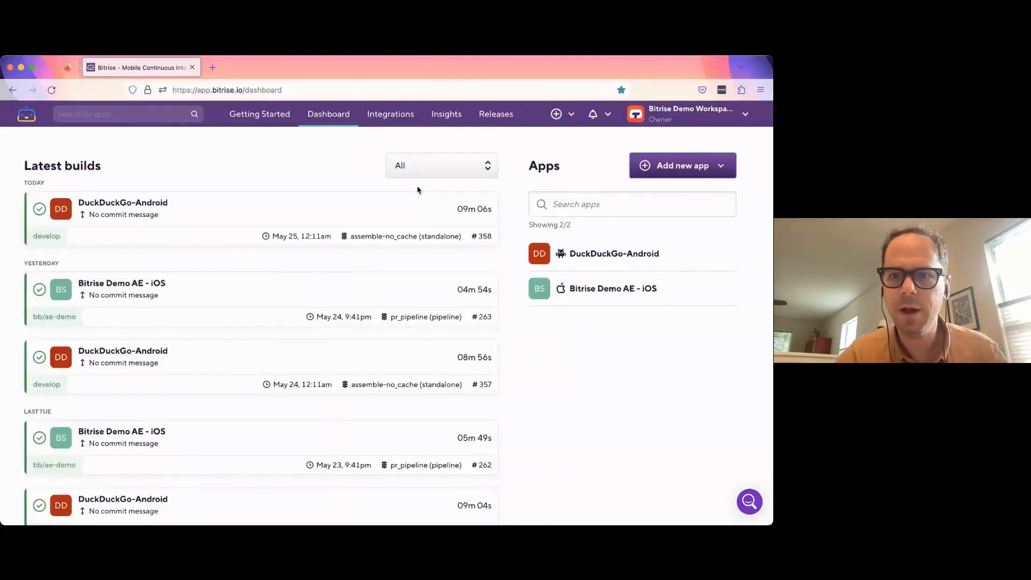
mouse_move(509, 190)
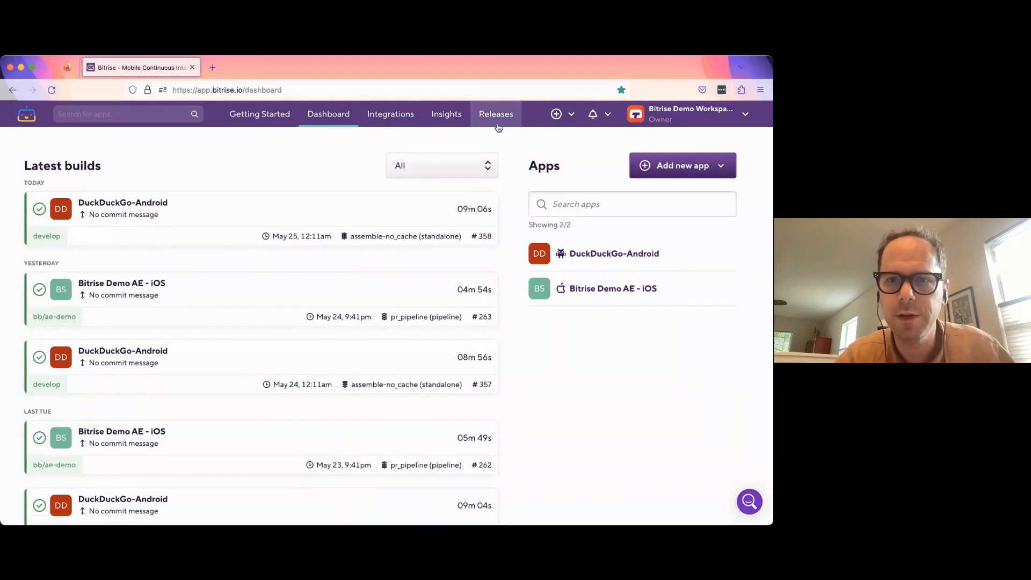
- Go from the Bitrise dashboard to the workspace's release management area
left_click(495, 114)
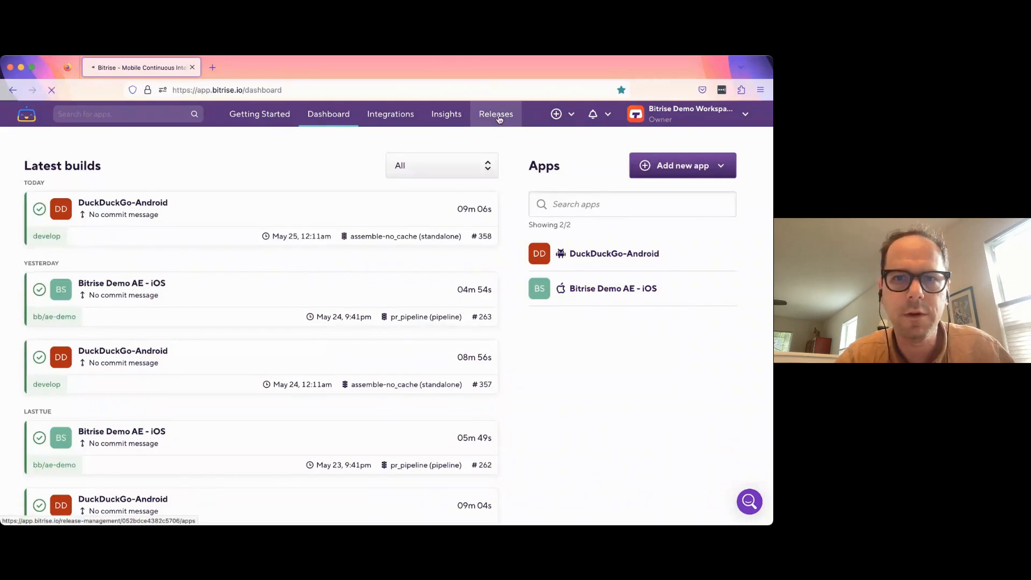
- Open Release Management and manage releases for the Bitrise Demo AE - iOS app
left_click(495, 114)
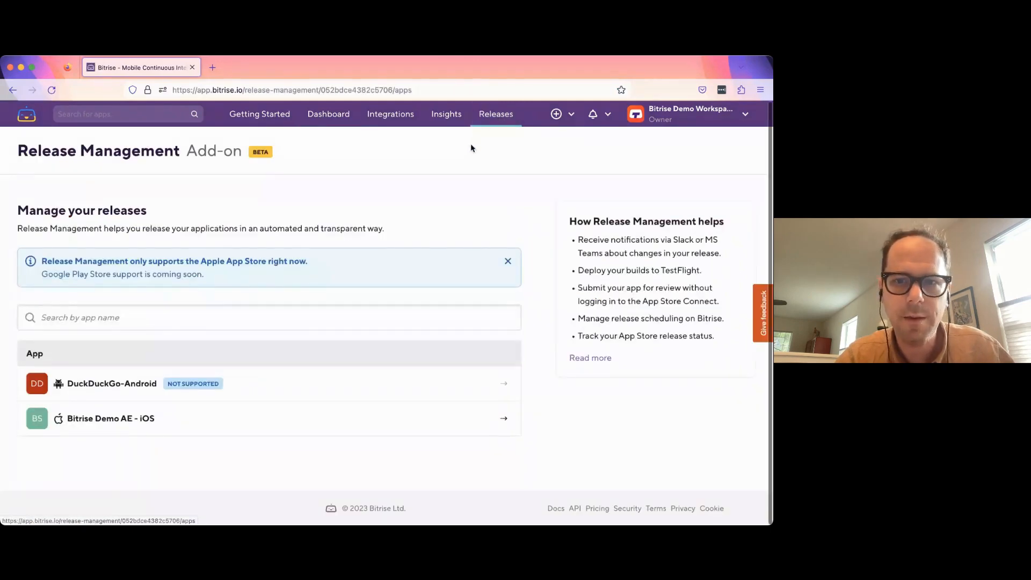
mouse_move(503, 418)
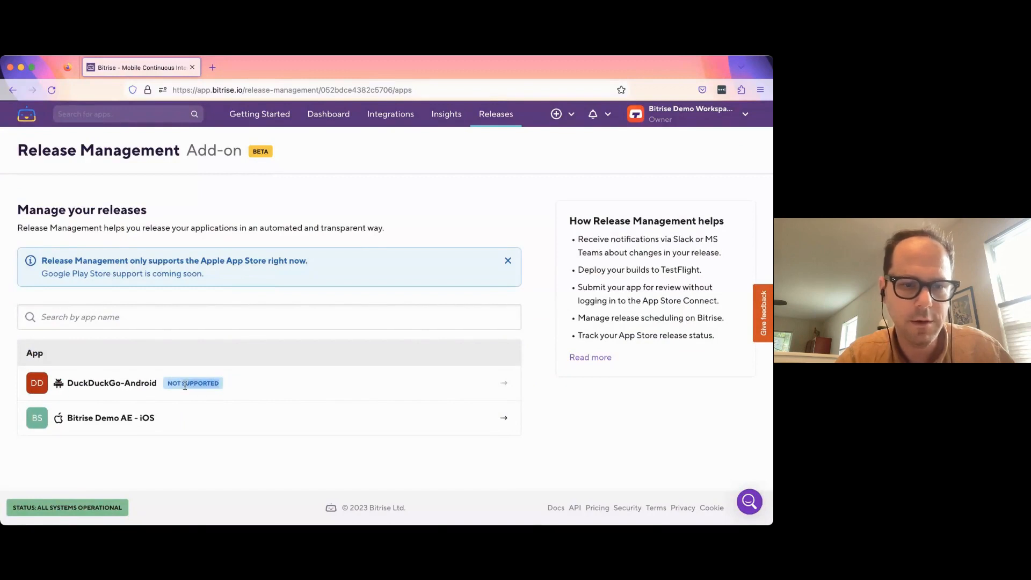
mouse_move(503, 419)
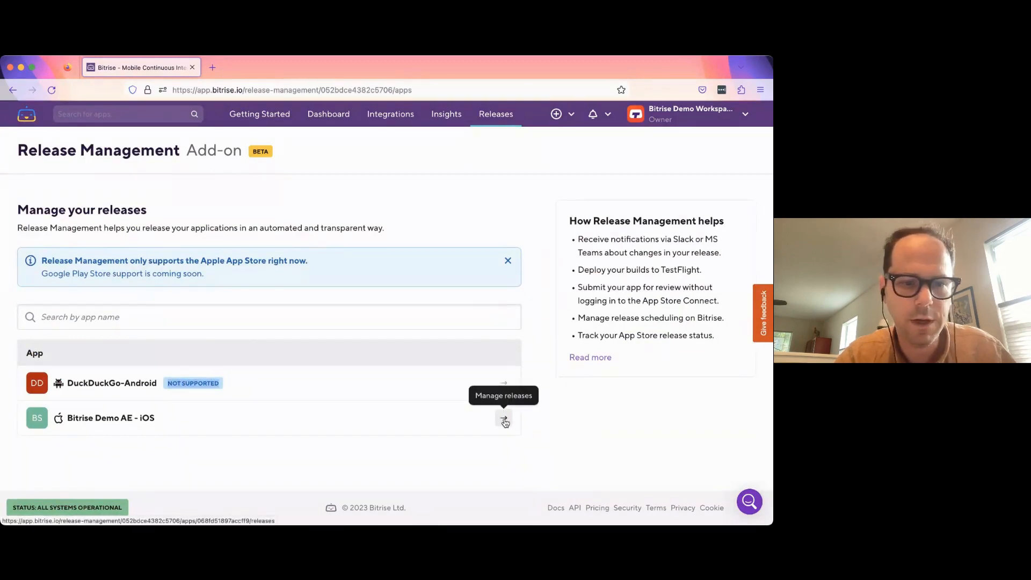
left_click(505, 419)
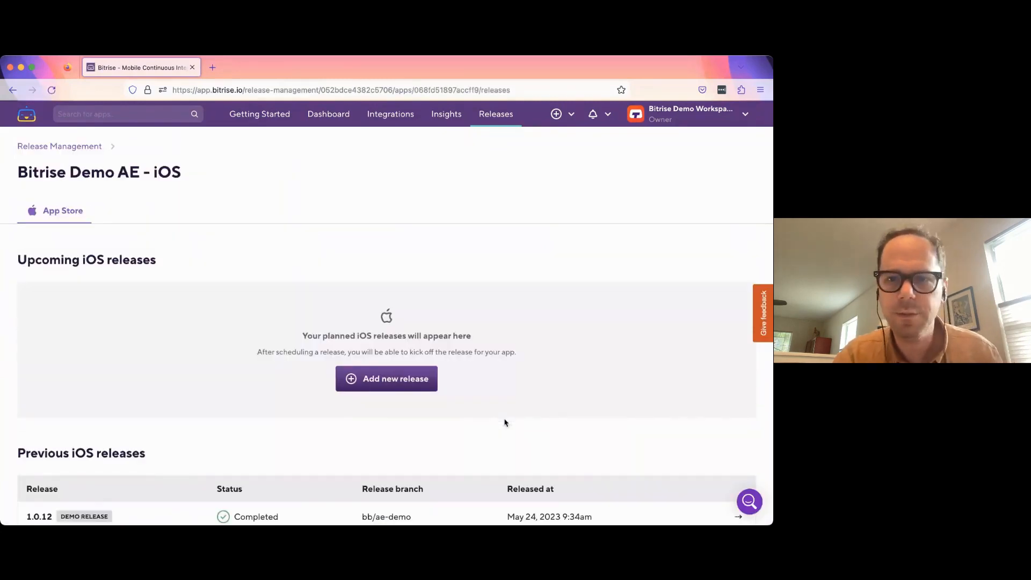
- Review the previous iOS releases and open the Add new release form
scroll("down", 3)
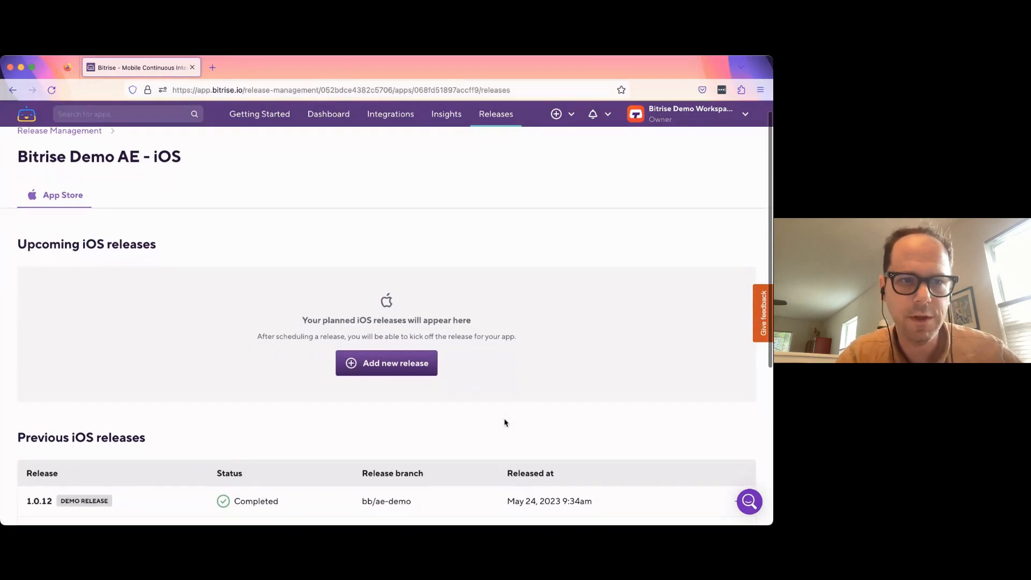
scroll("down", 3)
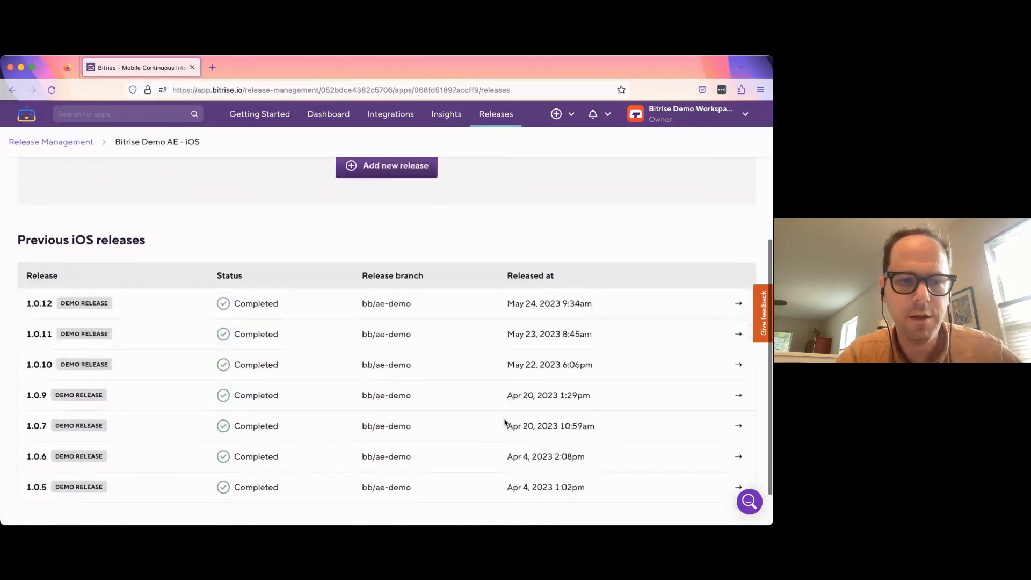
scroll("down", 3)
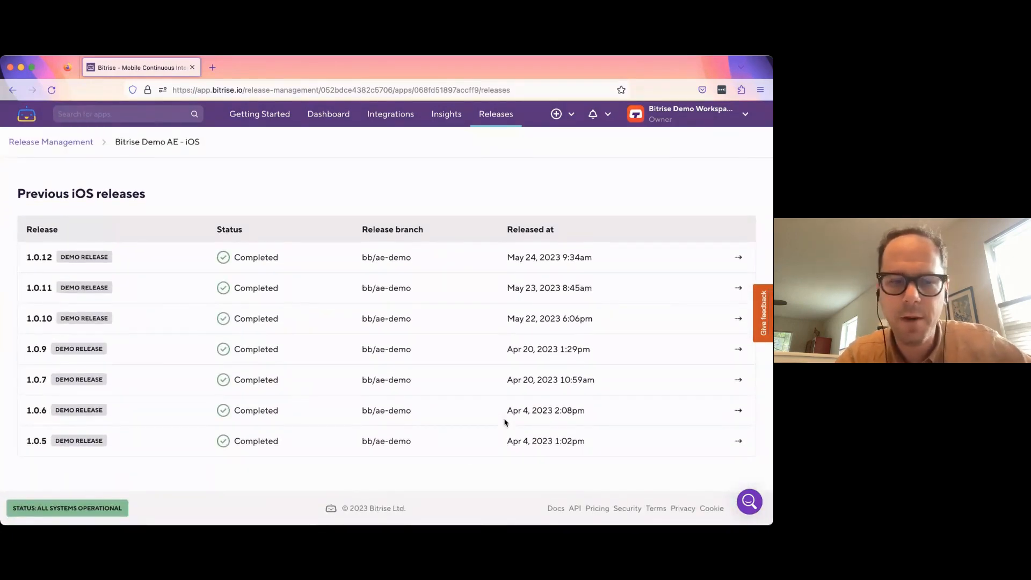
scroll("down", 3)
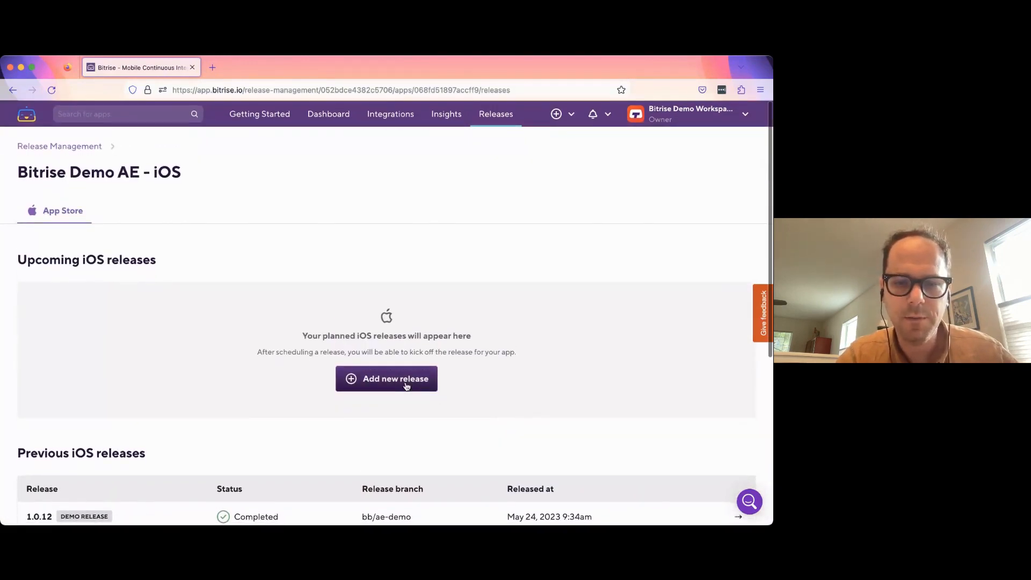
left_click(386, 378)
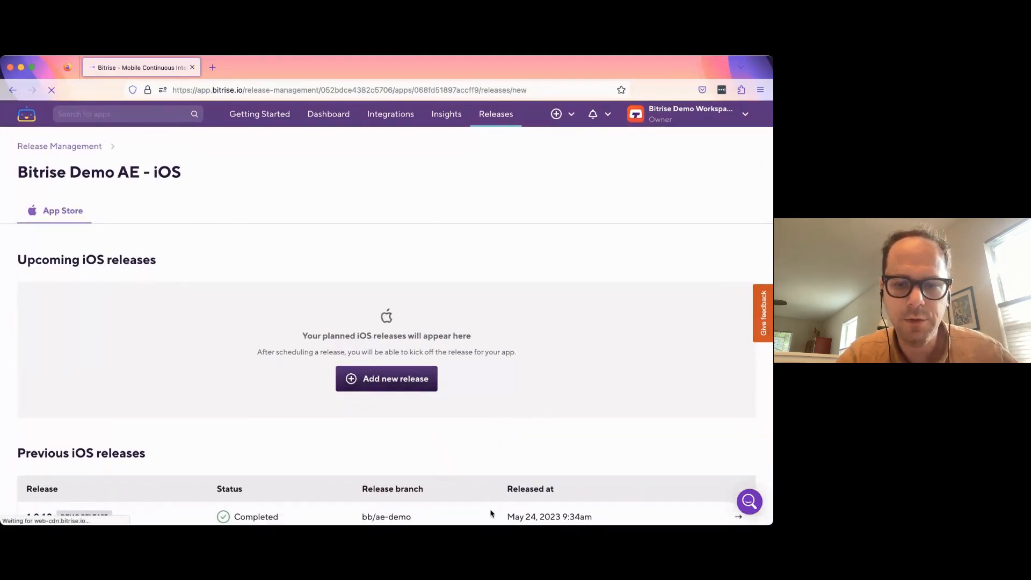
left_click(386, 378)
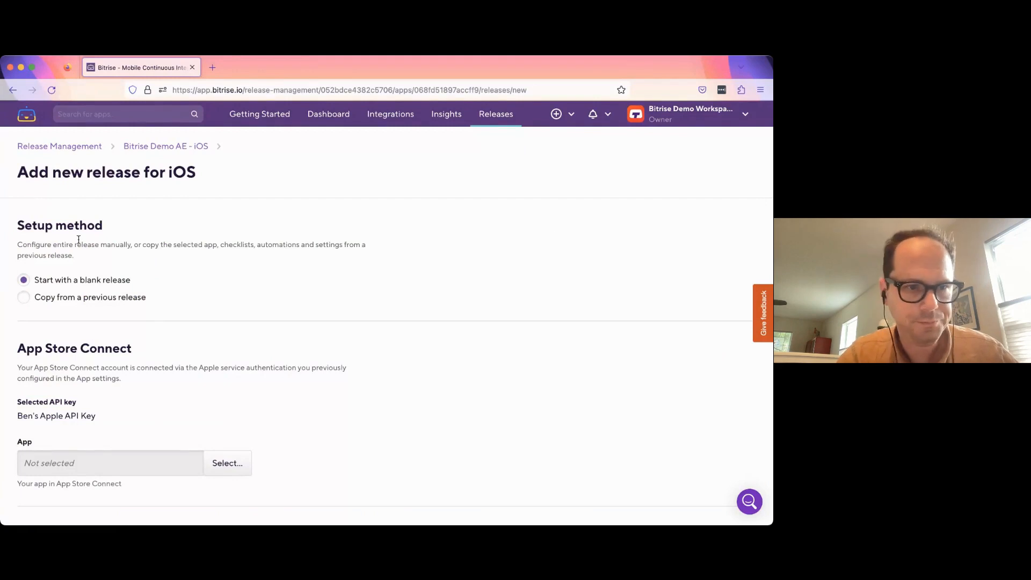
- Base release 1.0.13 on a previous release, enable demo mode, and add it
left_click(24, 297)
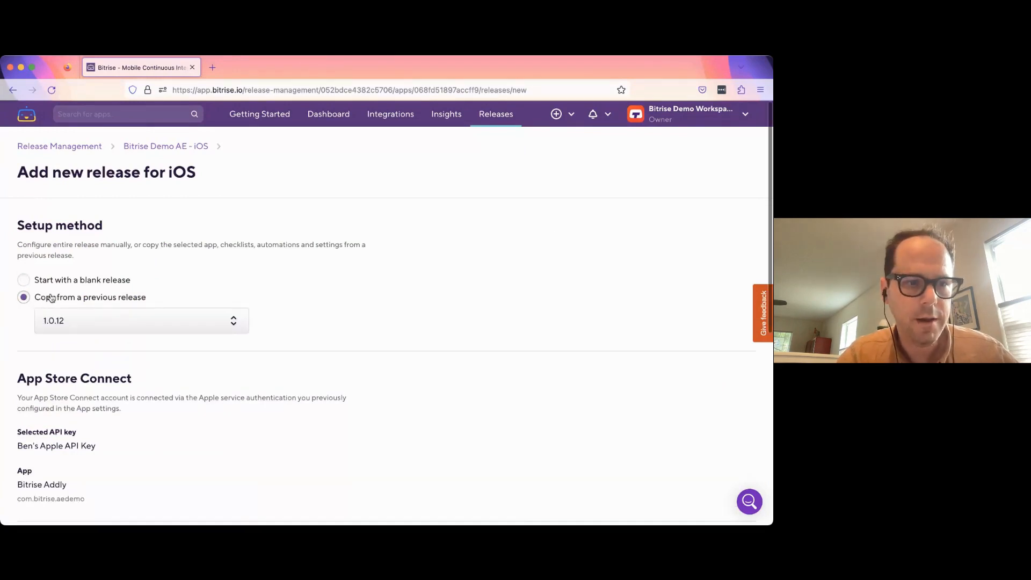
scroll("down", 3)
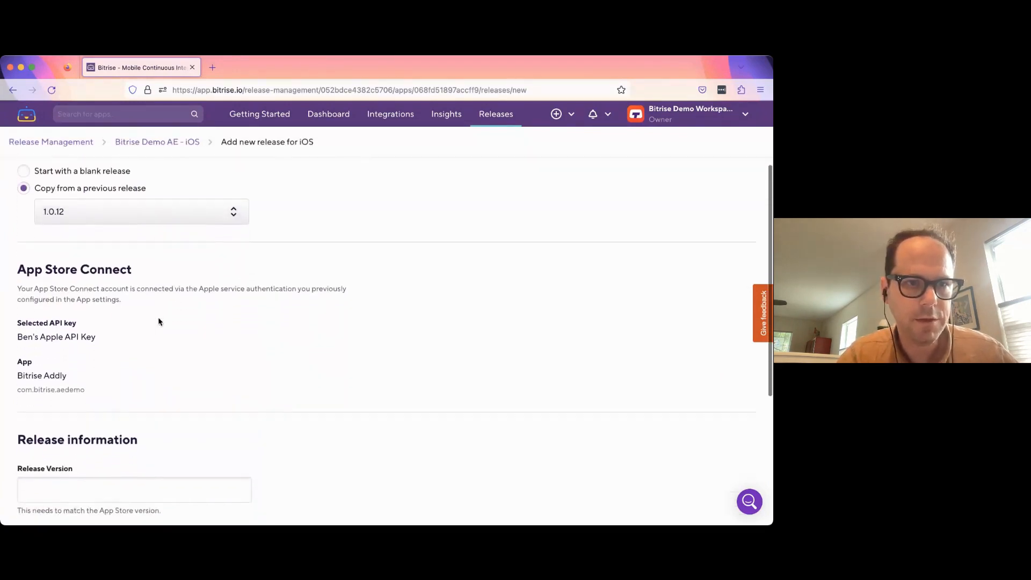
scroll("down", 3)
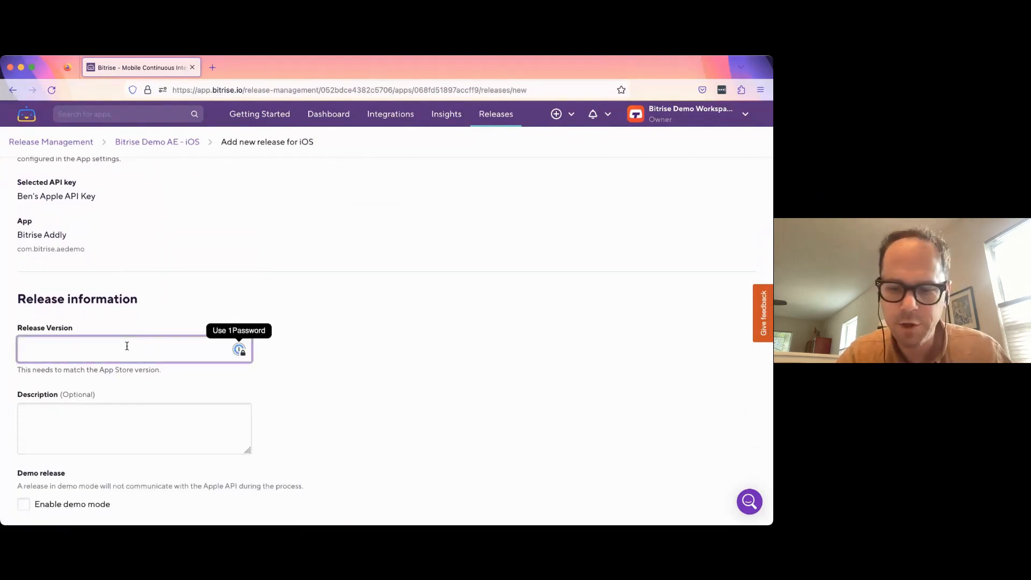
type("1.0.13")
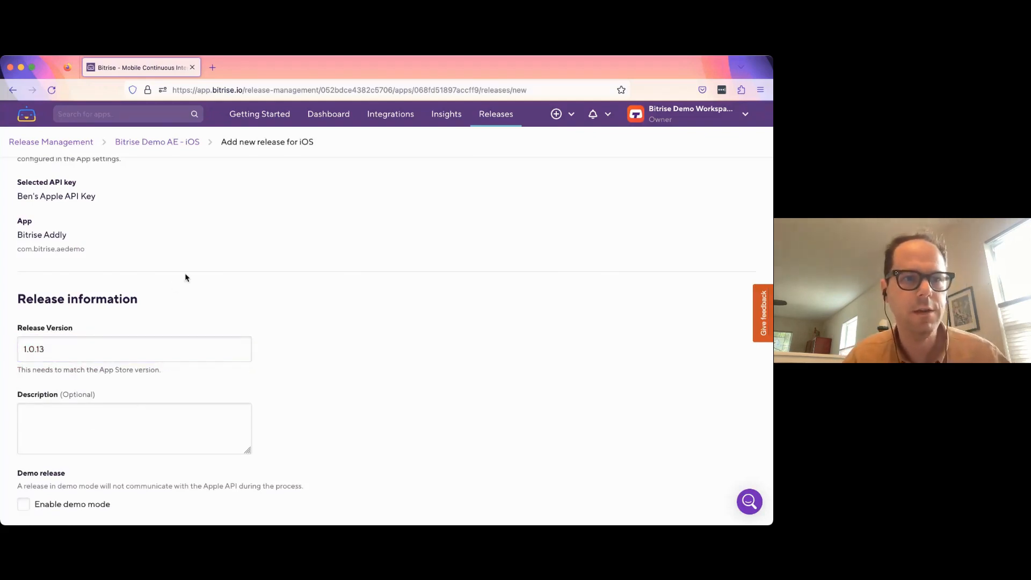
scroll("down", 3)
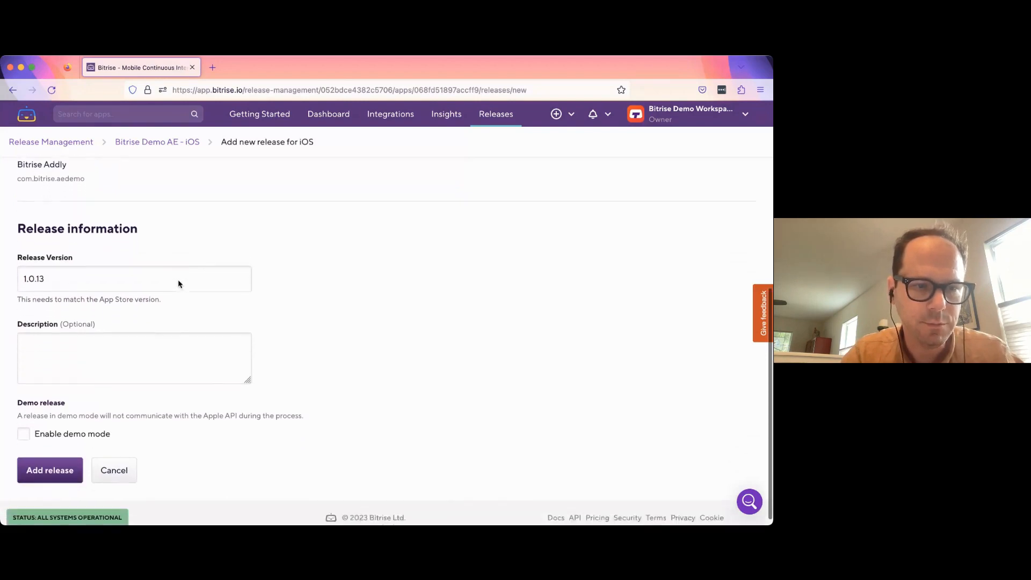
left_click(23, 433)
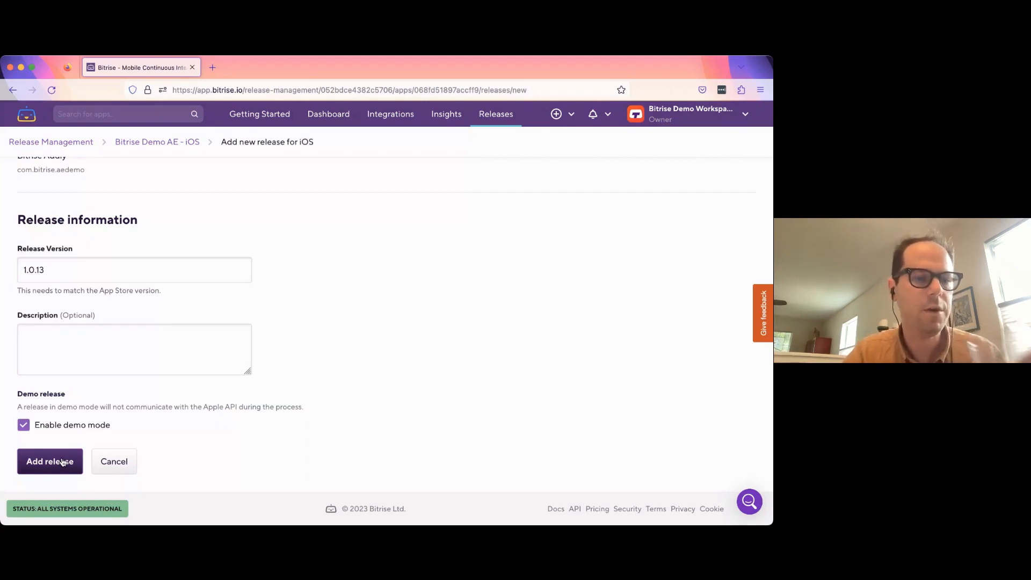
left_click(49, 461)
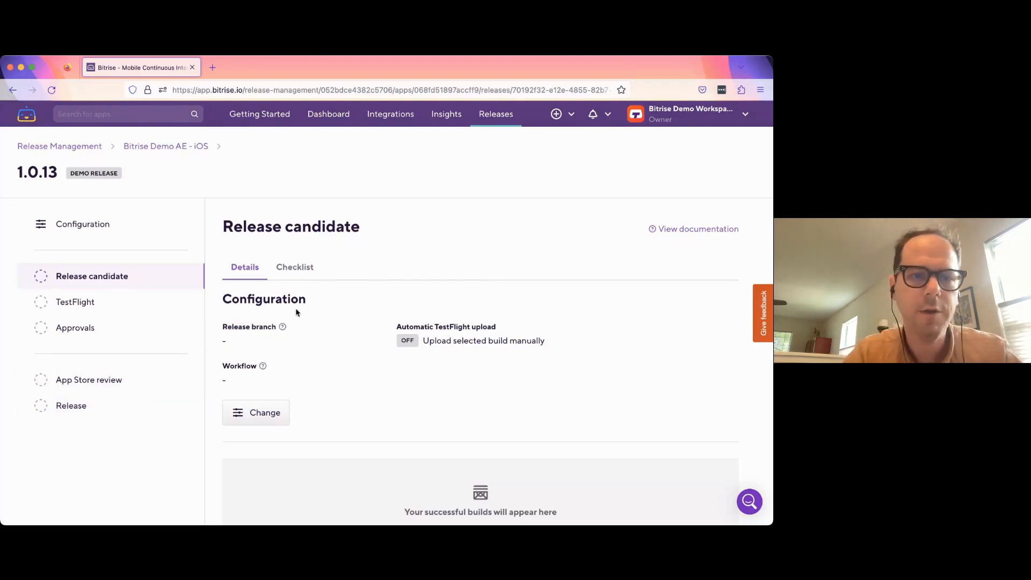
mouse_move(301, 314)
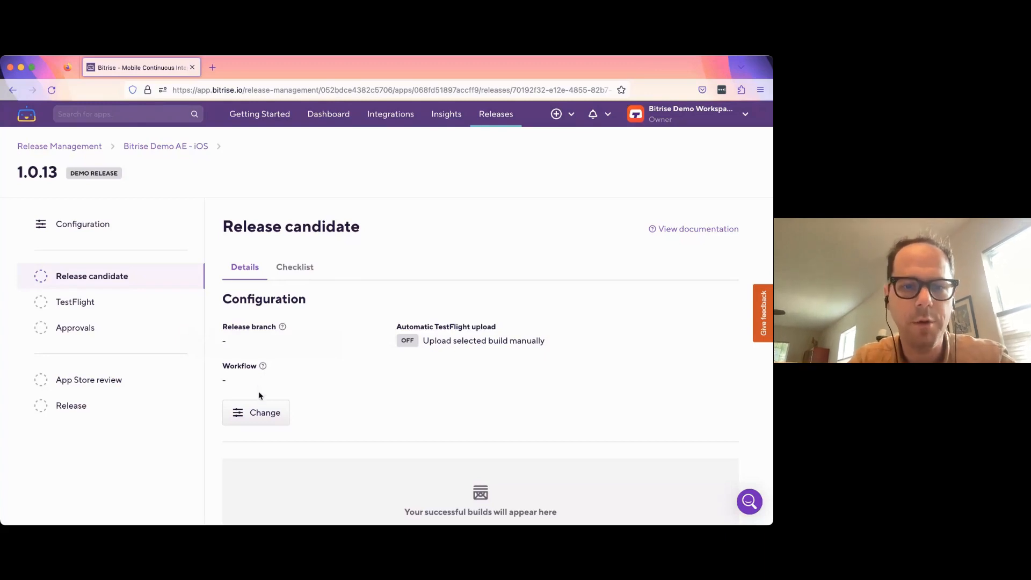
- Set branch bb/ae-demo, workflow build_release_candidate, and automatic TestFlight uploads, then save
left_click(255, 412)
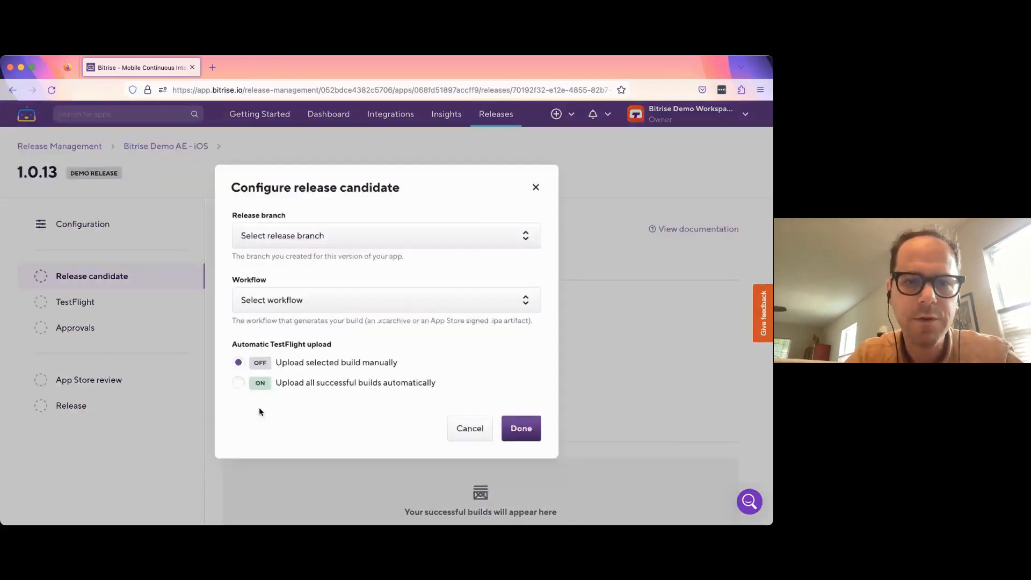
left_click(386, 235)
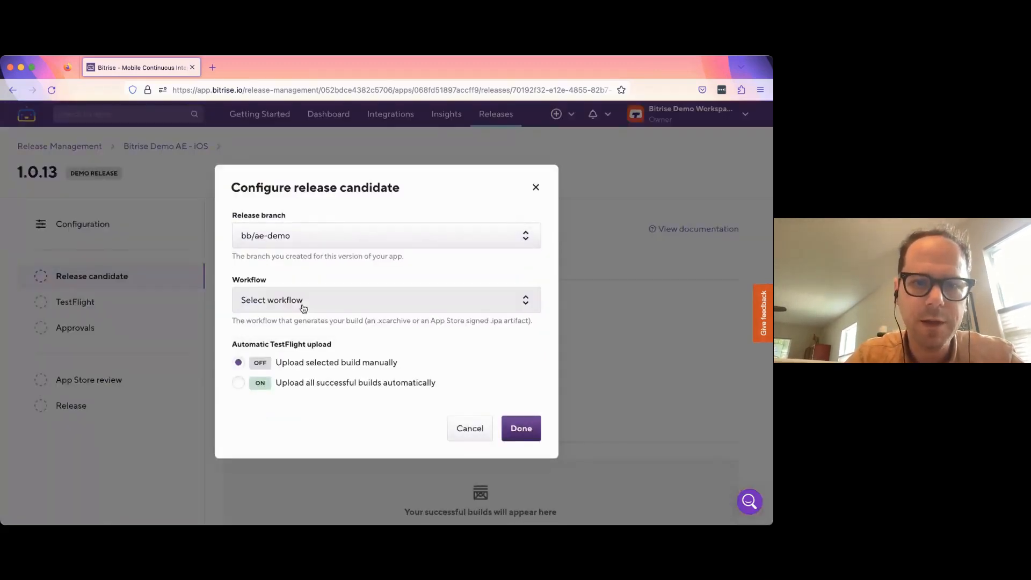
left_click(384, 299)
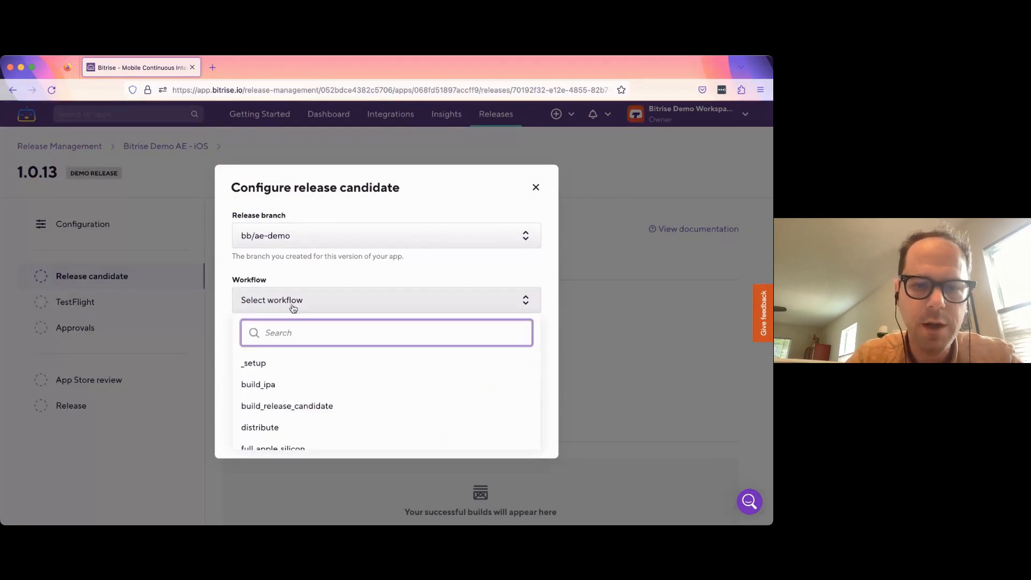
left_click(287, 406)
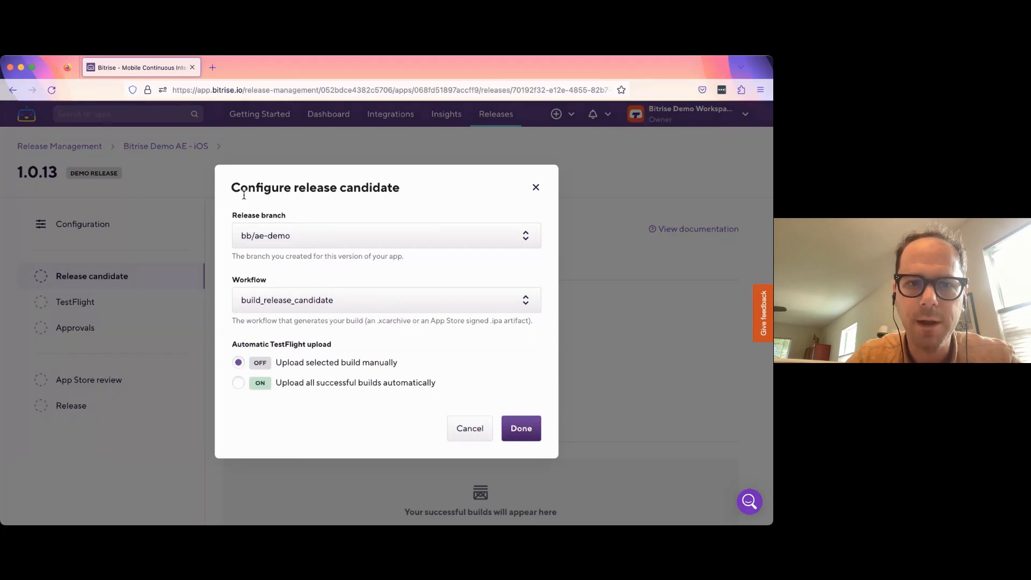
mouse_move(222, 200)
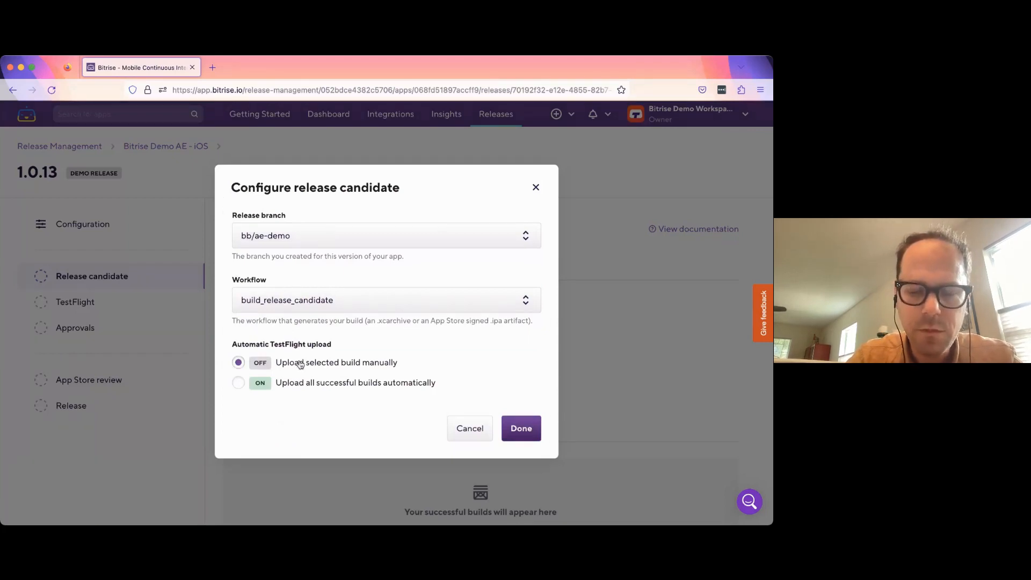
left_click(238, 382)
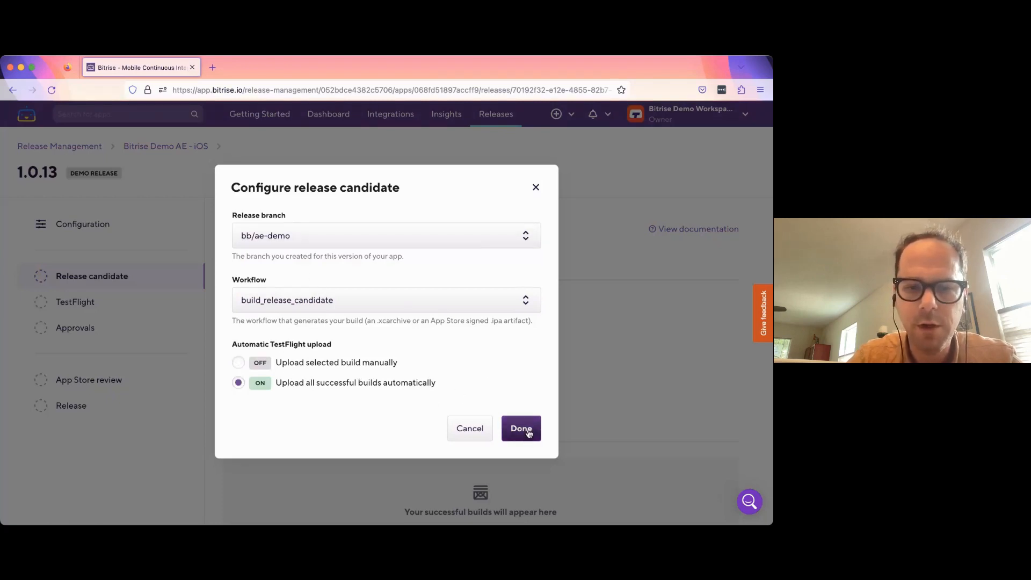
left_click(521, 427)
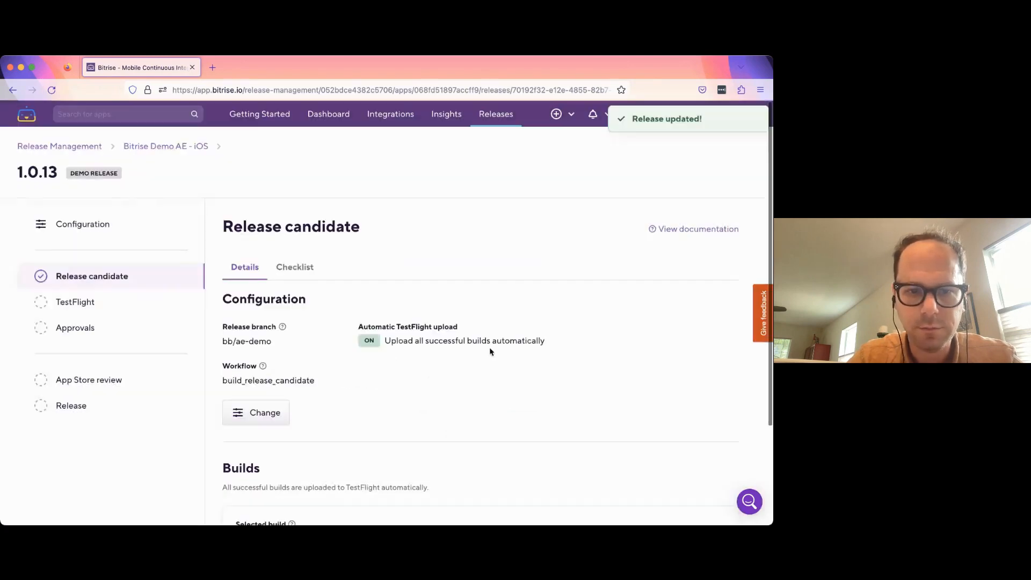
- Bring up the Release configuration page for release 1.0.13
scroll("down", 3)
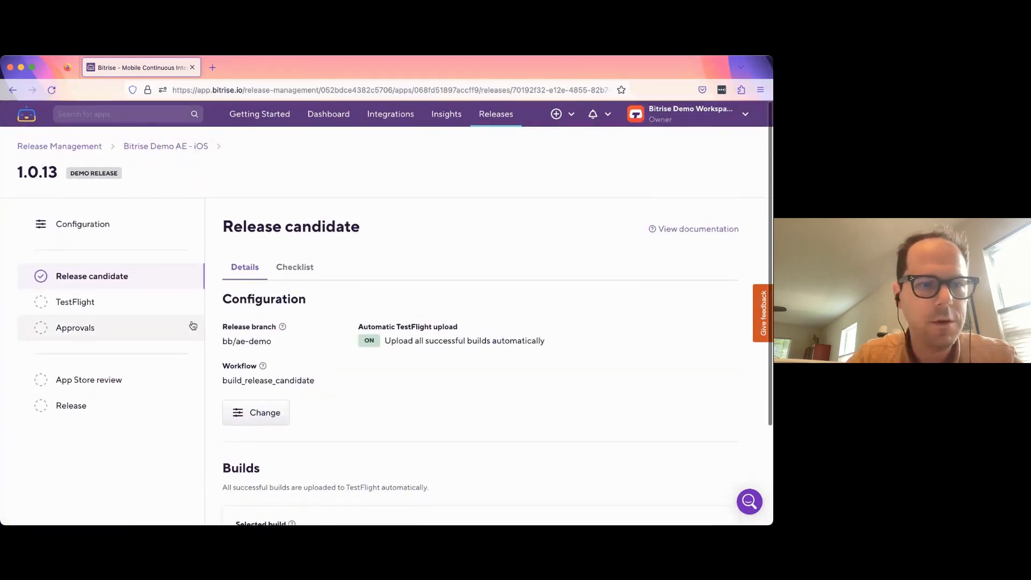
left_click(75, 302)
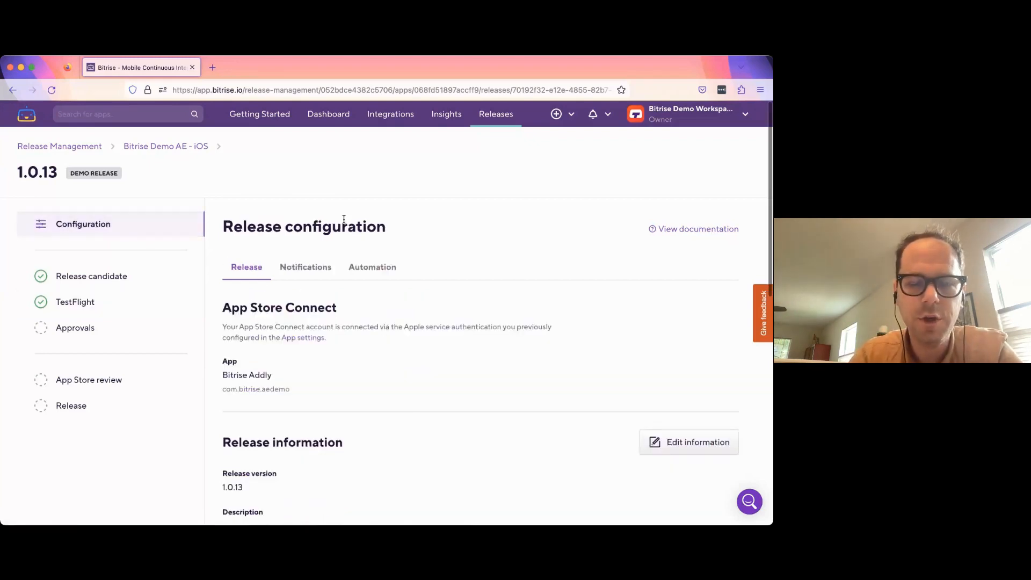
- Review the Slack and Teams notification webhooks, then display the Approvals checklist
left_click(305, 266)
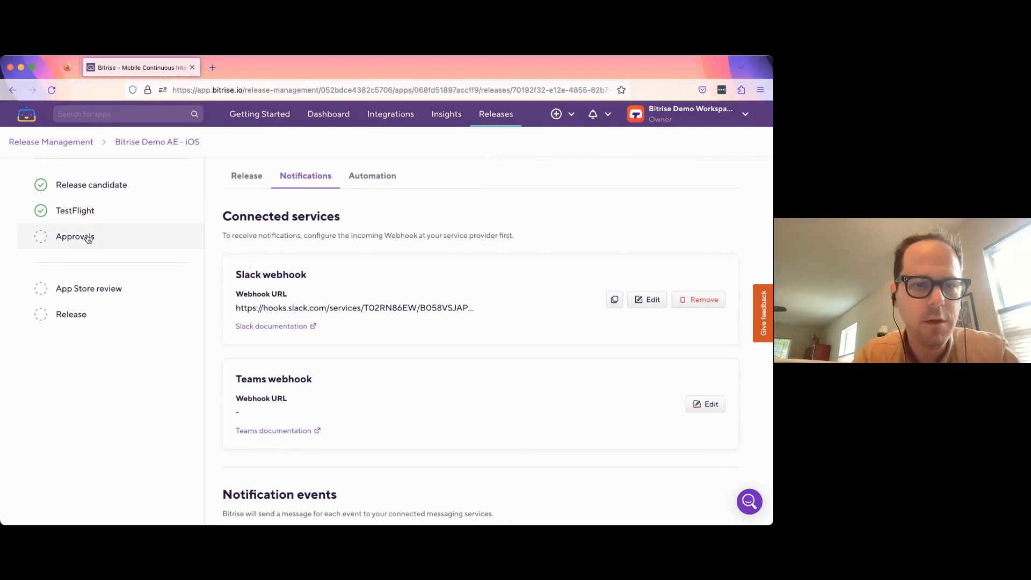
left_click(75, 237)
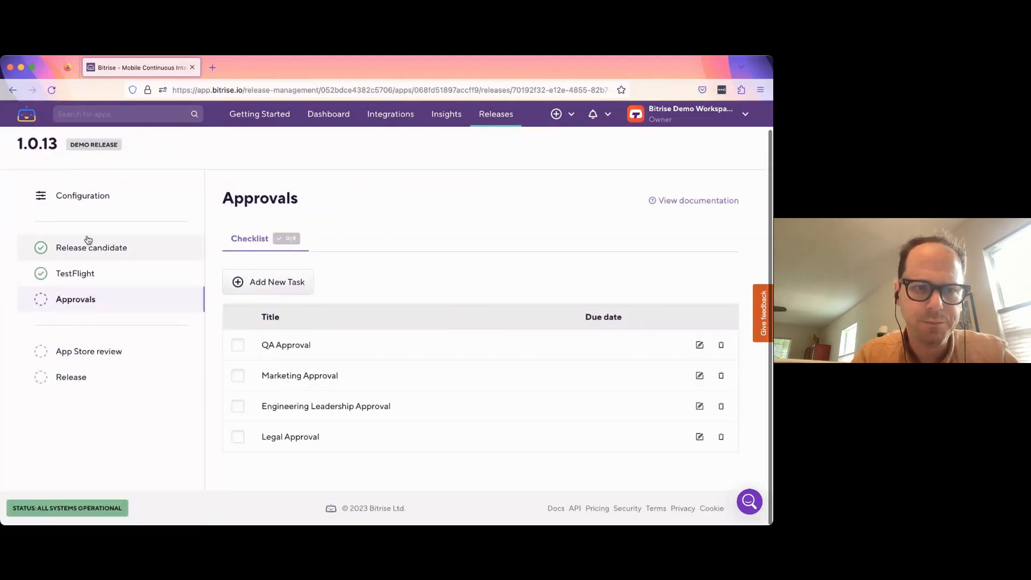
mouse_move(365, 193)
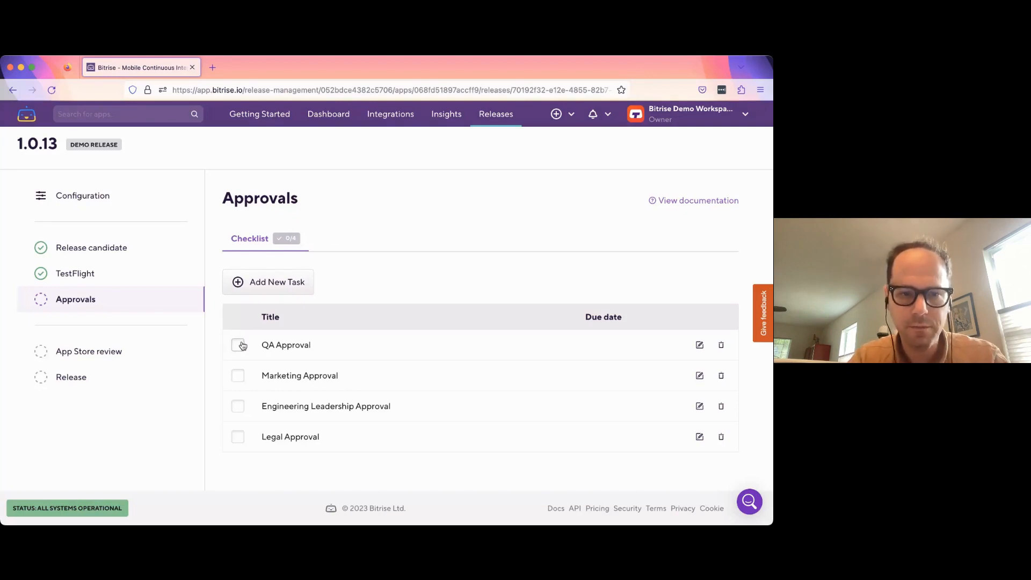
- Mark the QA, Engineering Leadership and Legal approvals done, then move to App Store review
left_click(238, 345)
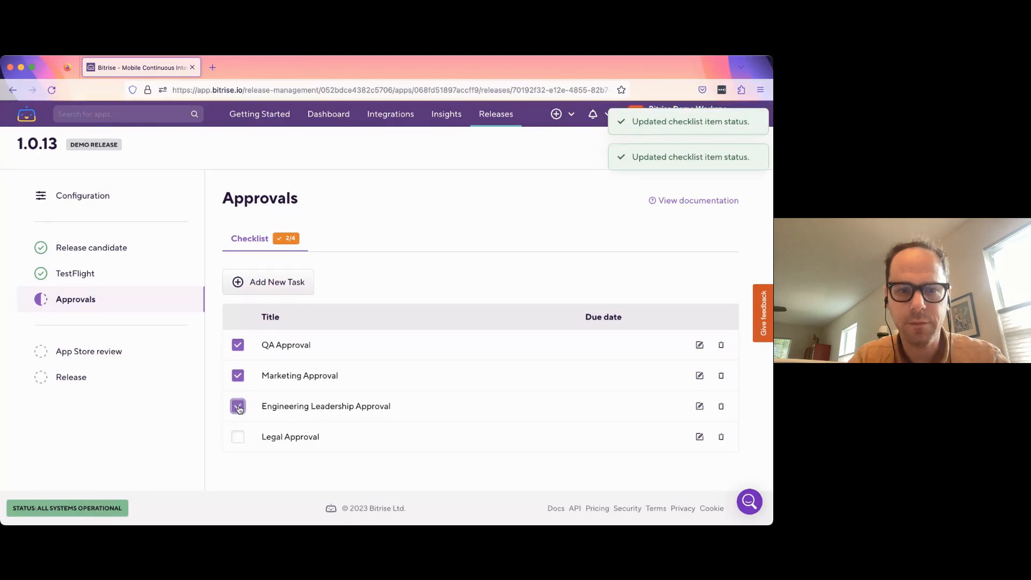
left_click(238, 406)
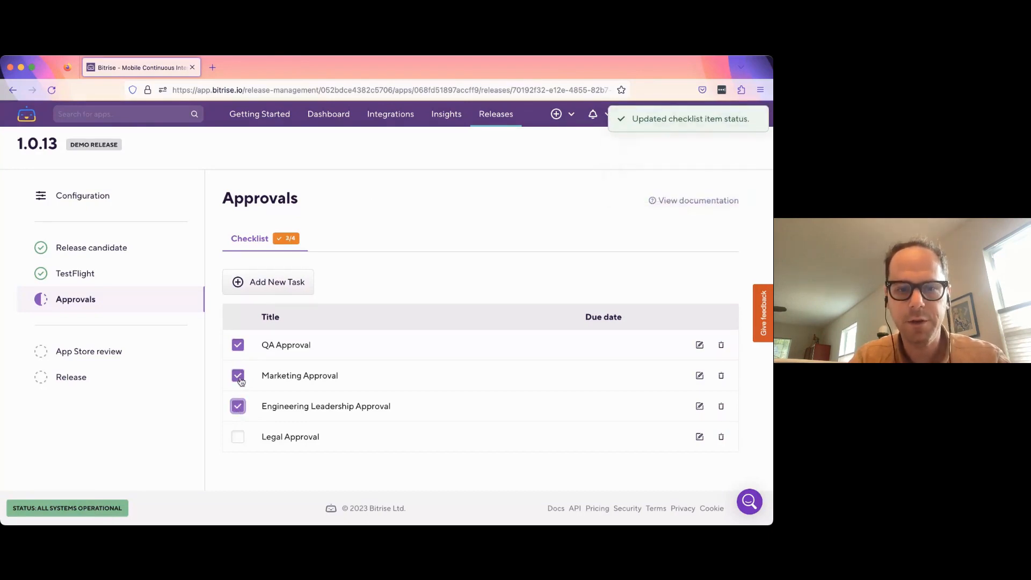
left_click(237, 437)
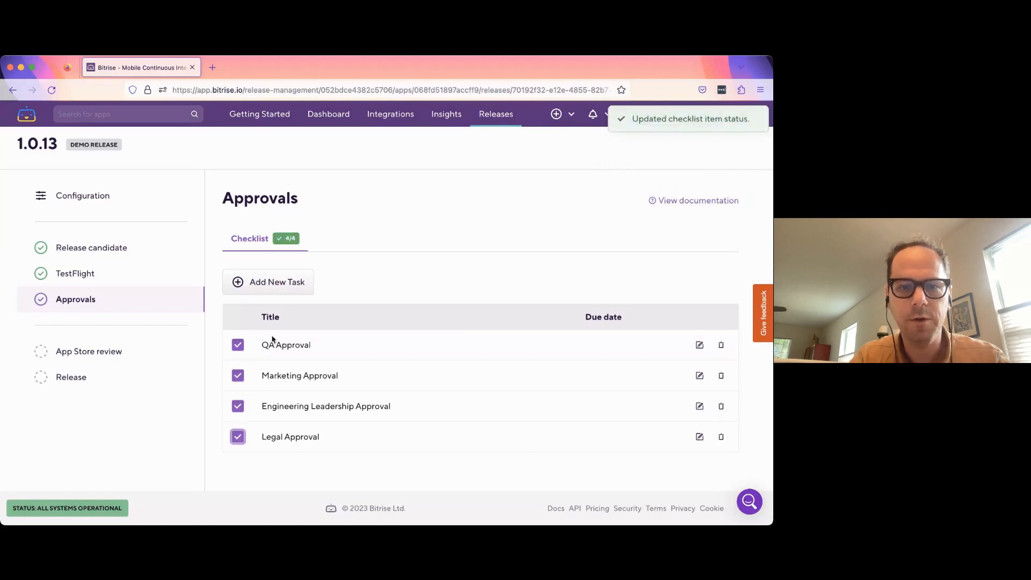
mouse_move(352, 293)
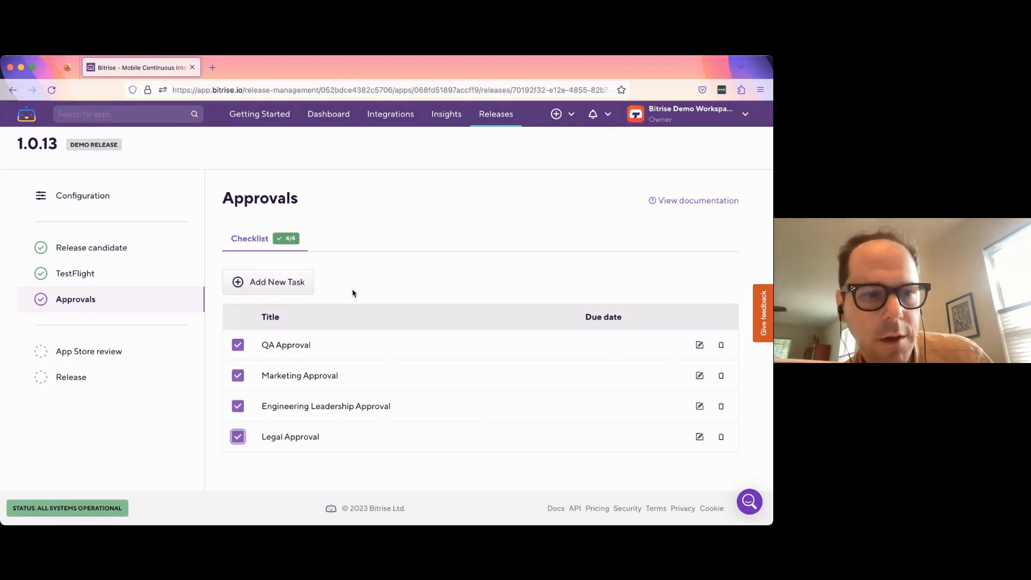
mouse_move(138, 348)
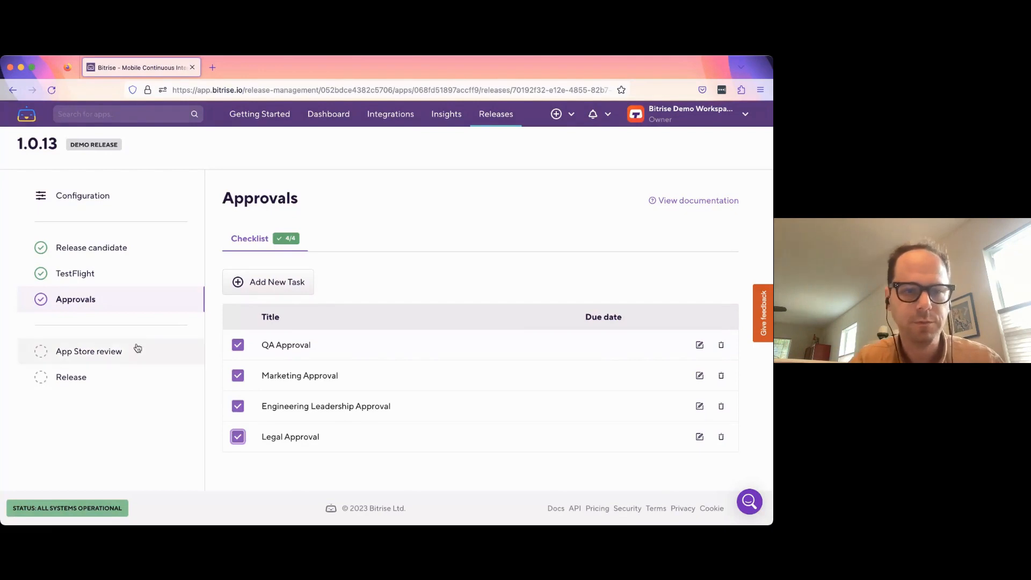
left_click(88, 351)
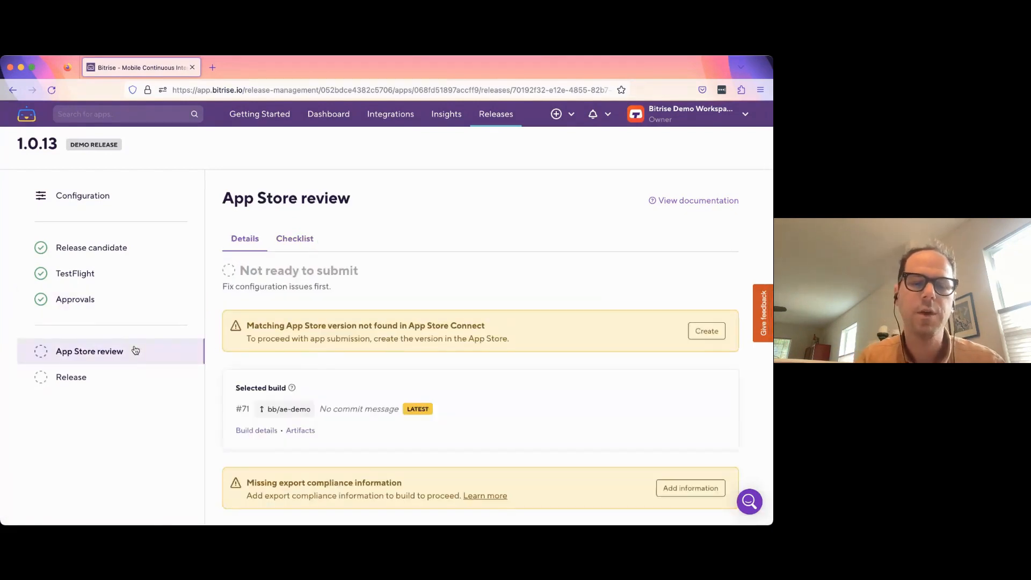
- Create the matching App Store version 1.0.13 and bring up the export compliance questionnaire
scroll("down", 3)
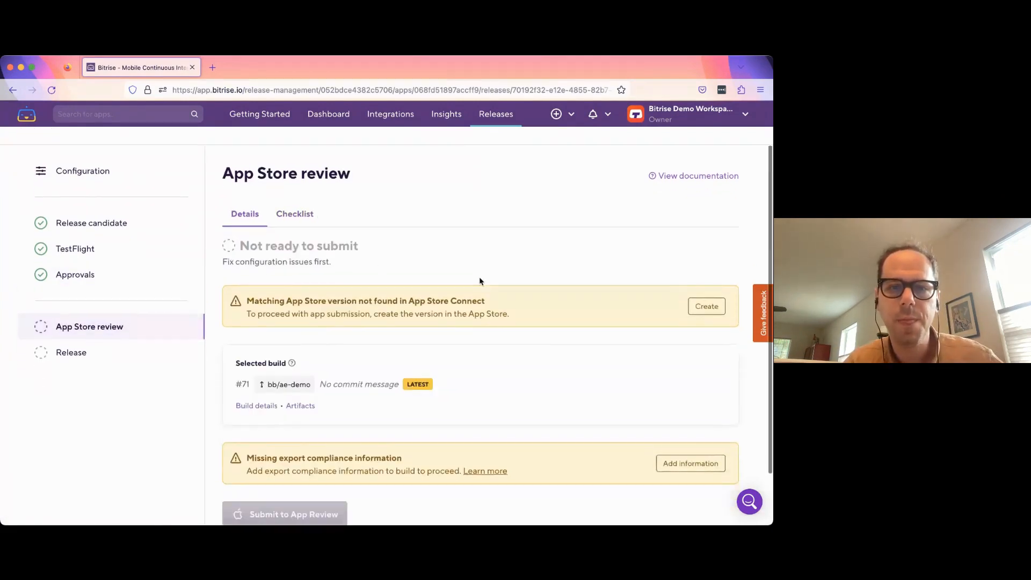
scroll("down", 3)
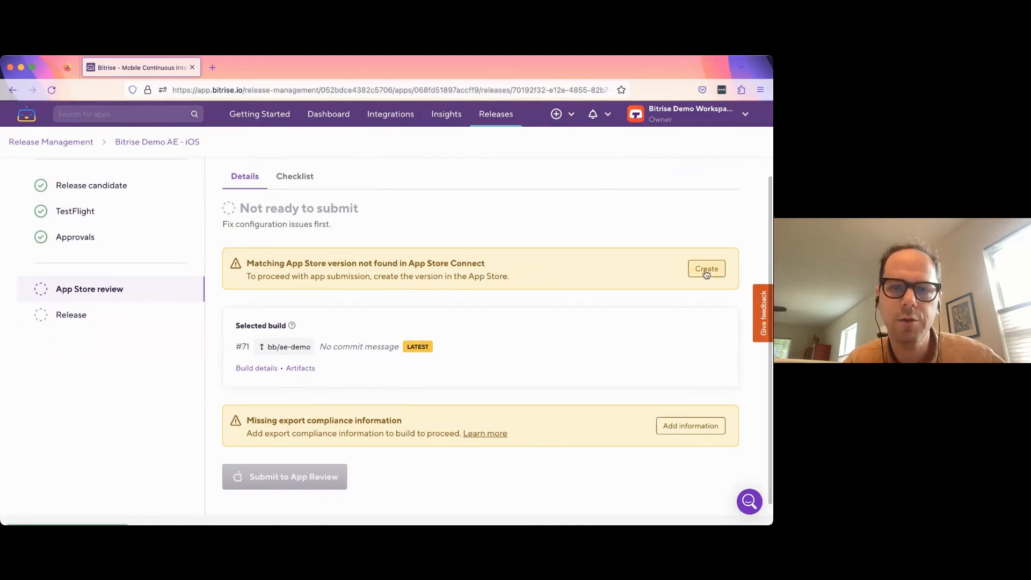
left_click(705, 269)
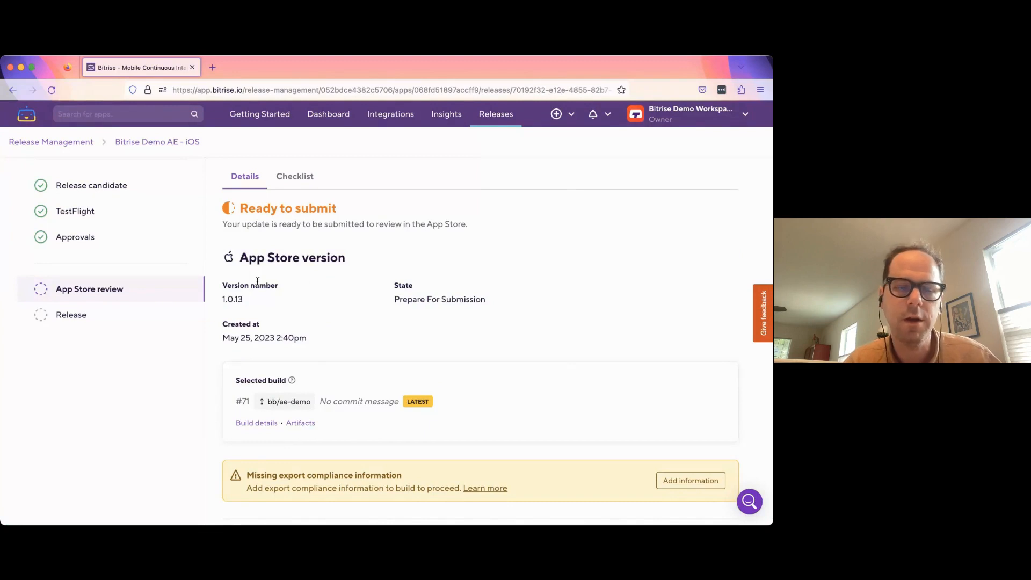
scroll("down", 3)
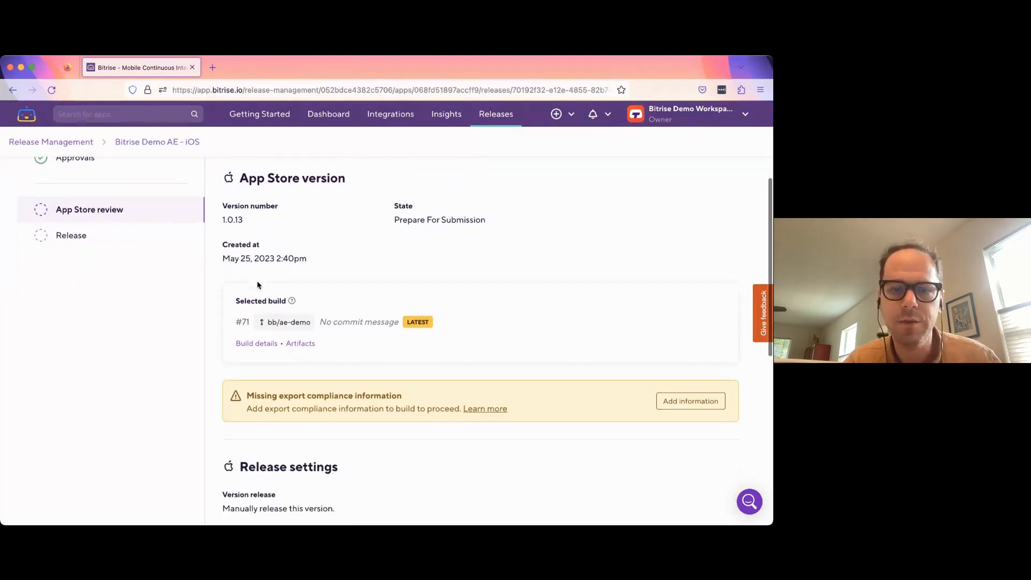
scroll("down", 3)
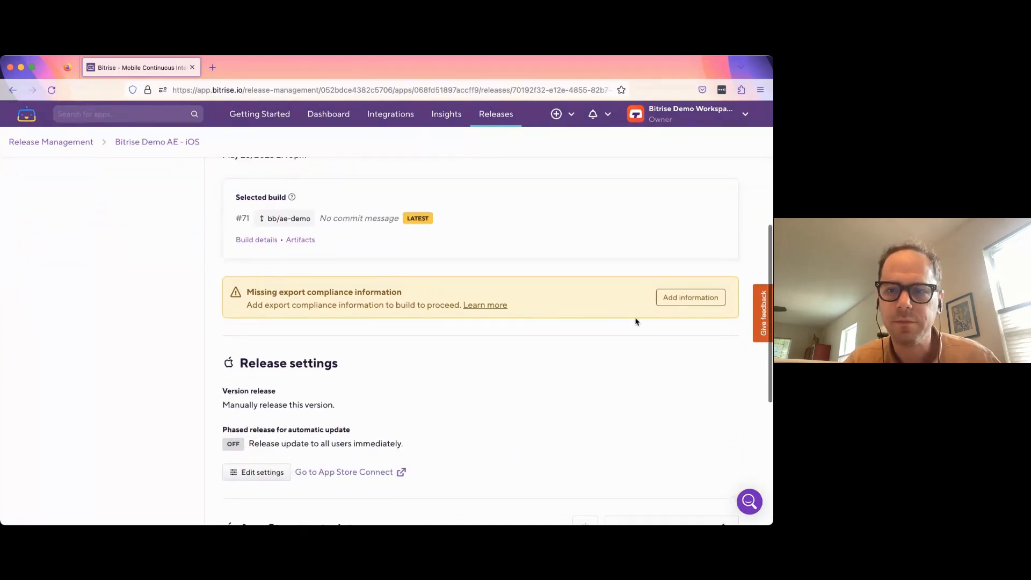
left_click(690, 297)
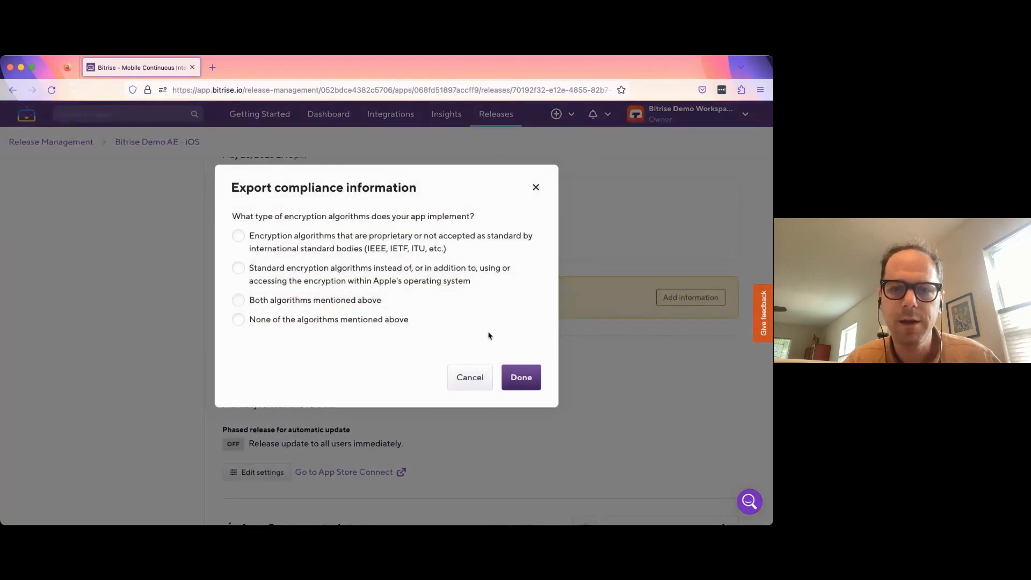
mouse_move(255, 356)
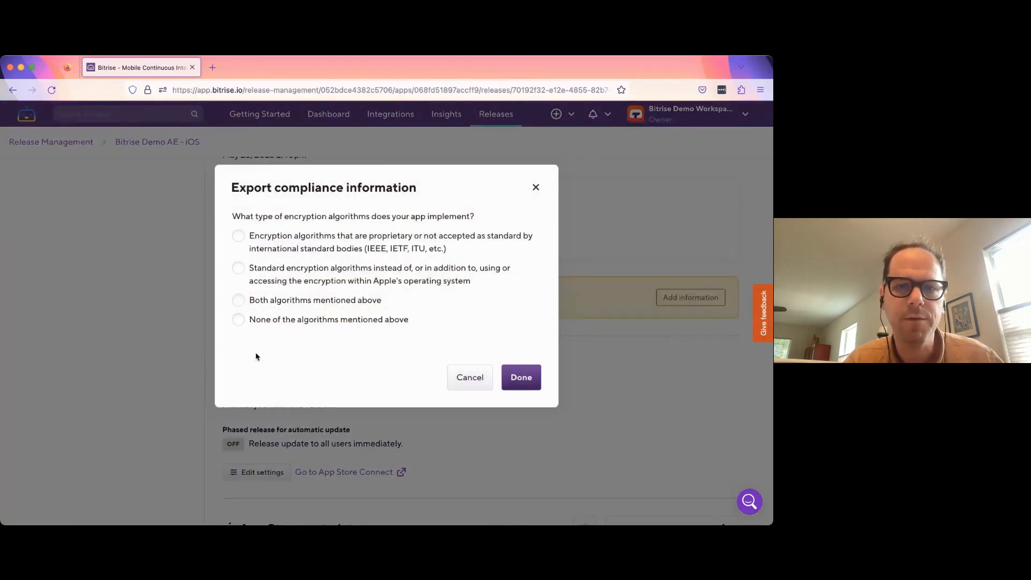
- Answer export compliance with 'None of the algorithms mentioned above' and confirm it
left_click(238, 319)
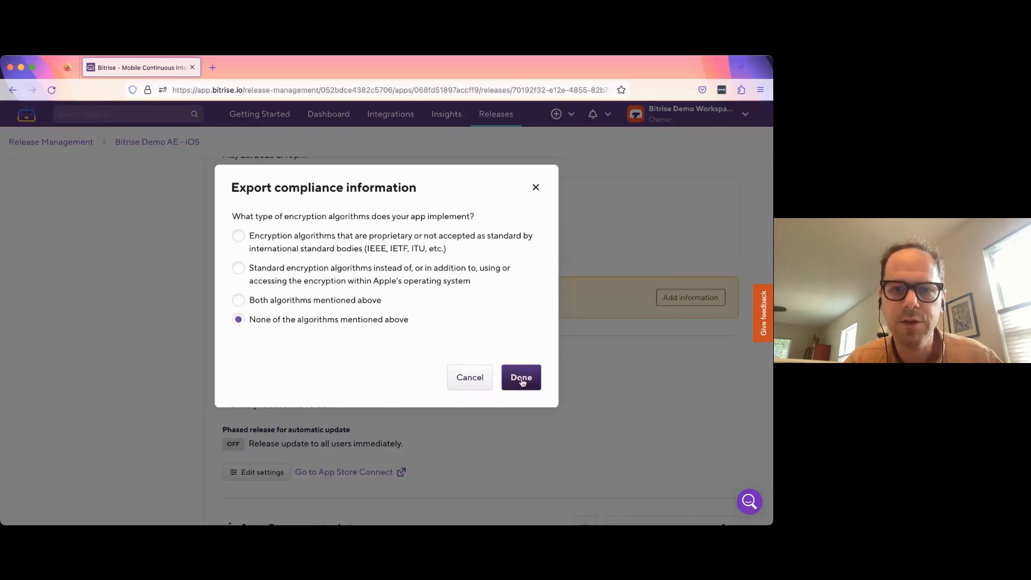
left_click(520, 377)
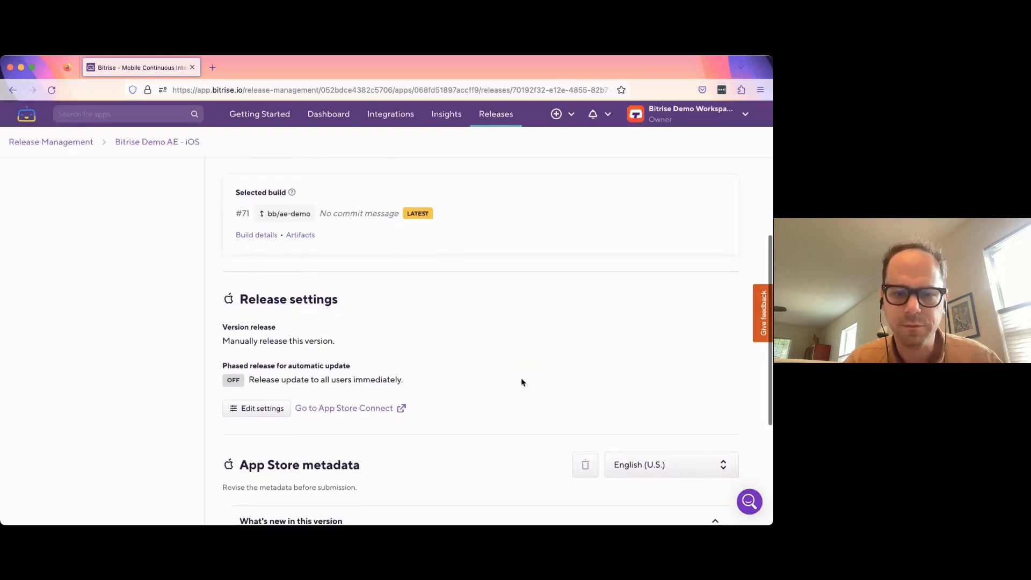
scroll("down", 3)
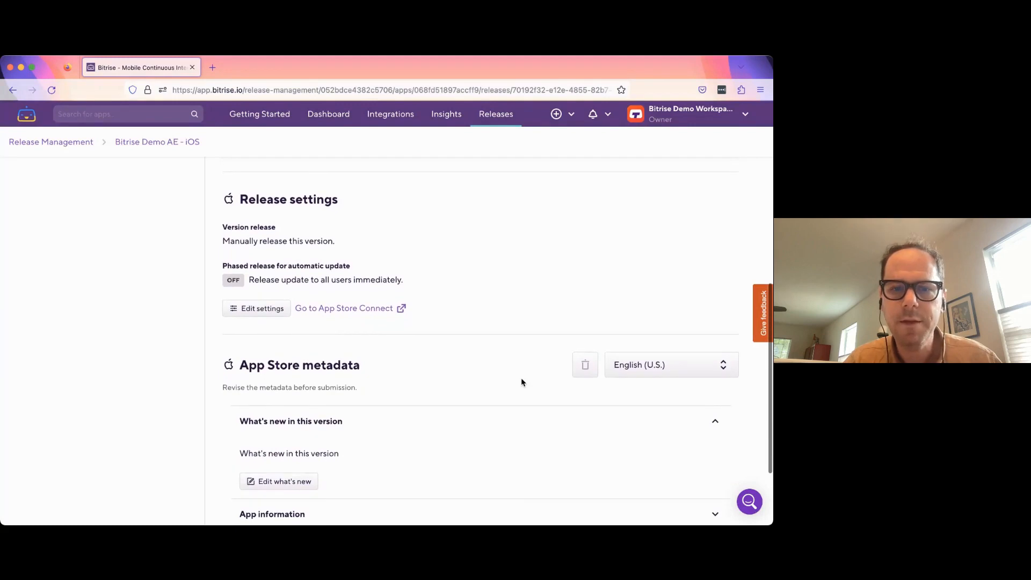
scroll("down", 3)
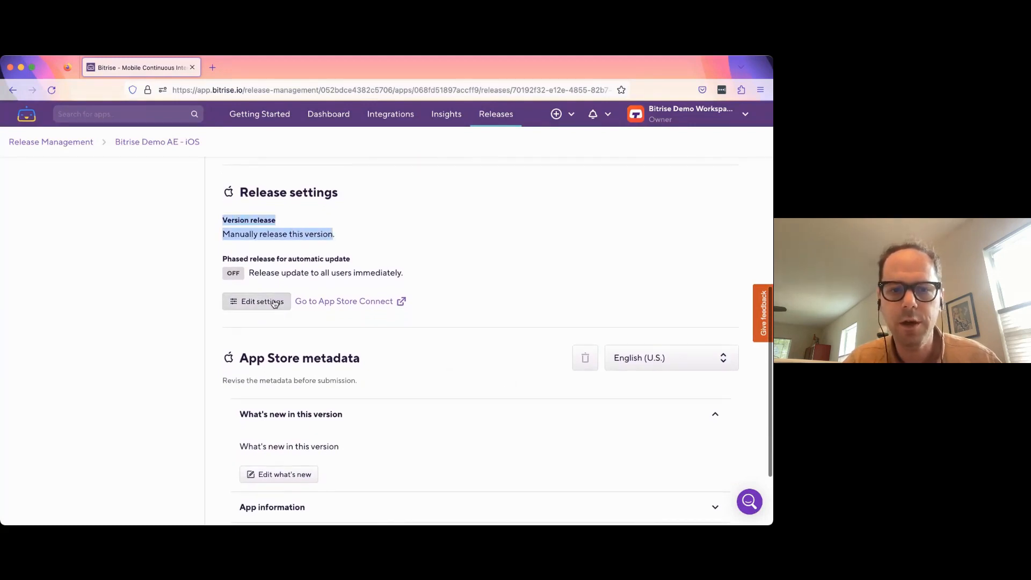
- Set release 1.0.13 to roll out over a 7-day phased release and save
left_click(256, 301)
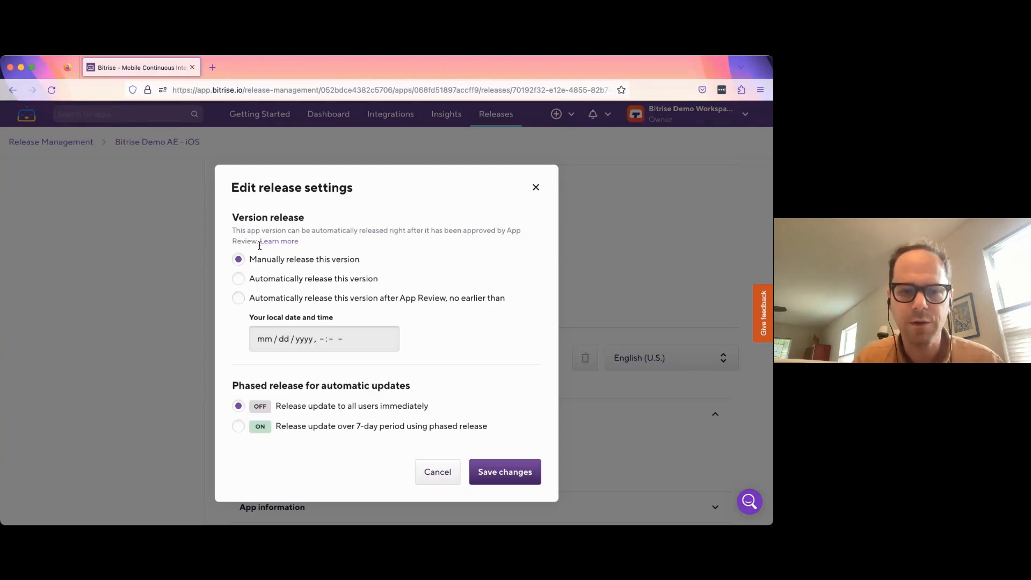
mouse_move(312, 406)
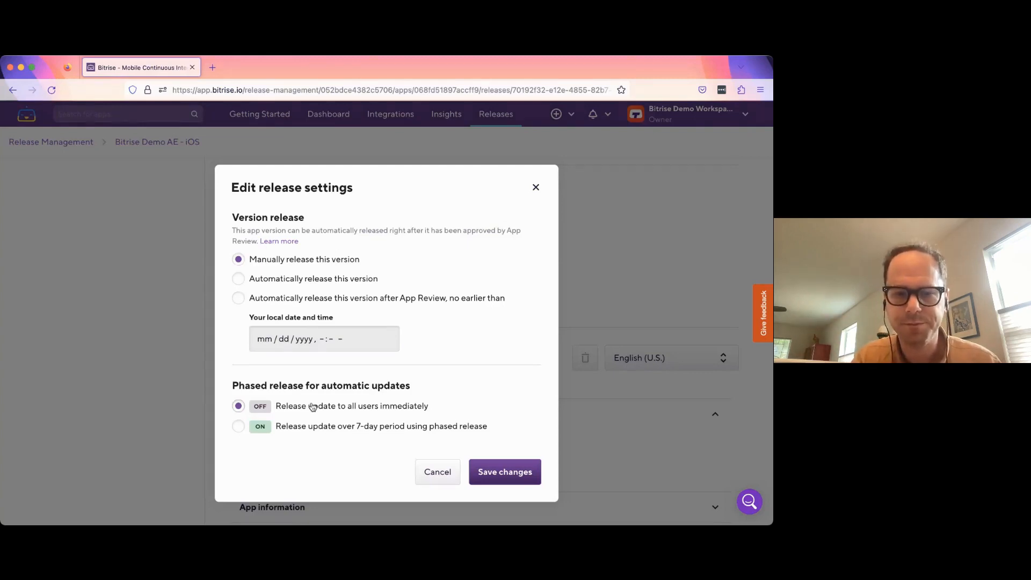
left_click(238, 426)
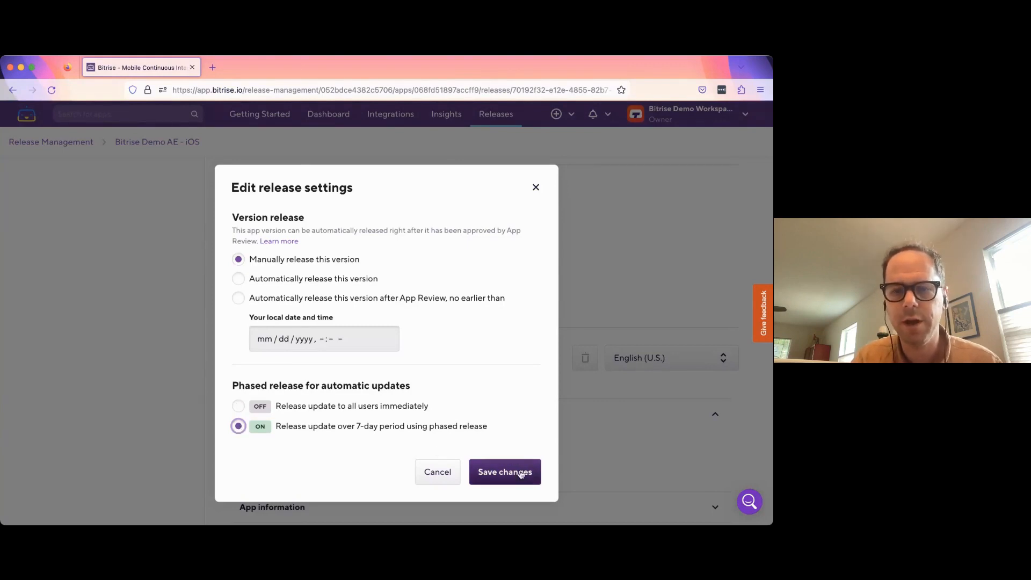
left_click(505, 471)
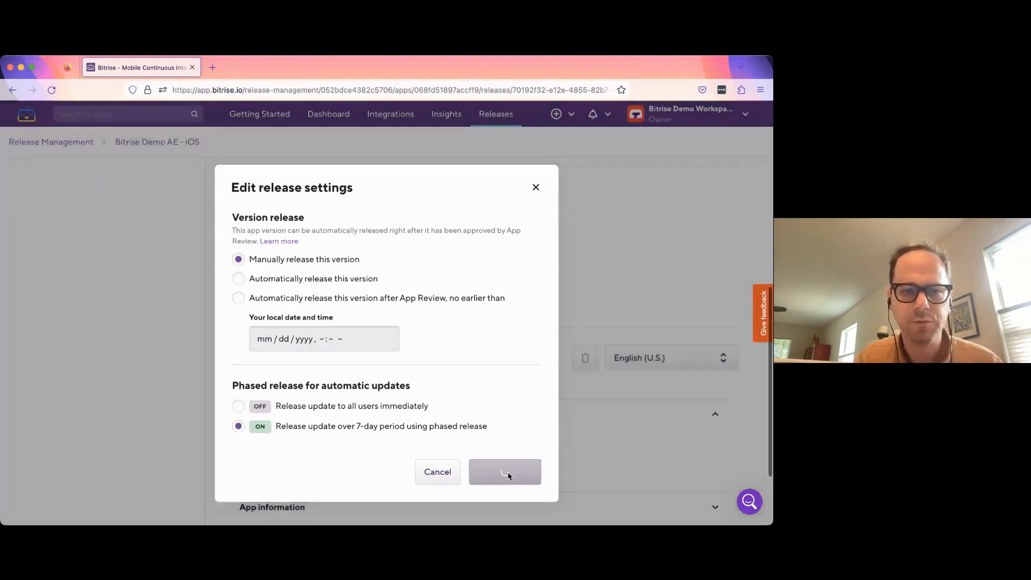
left_click(505, 472)
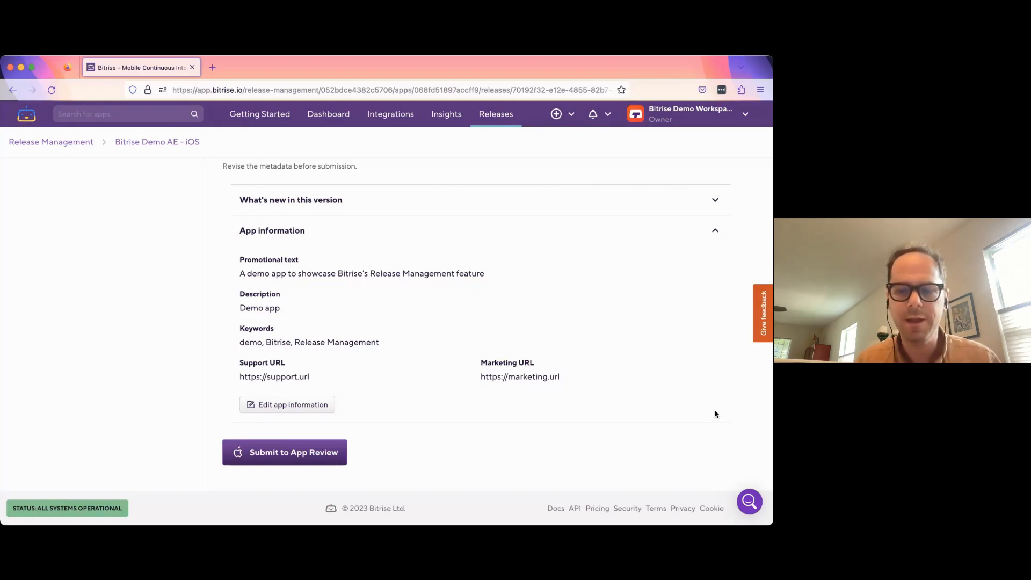
mouse_move(515, 401)
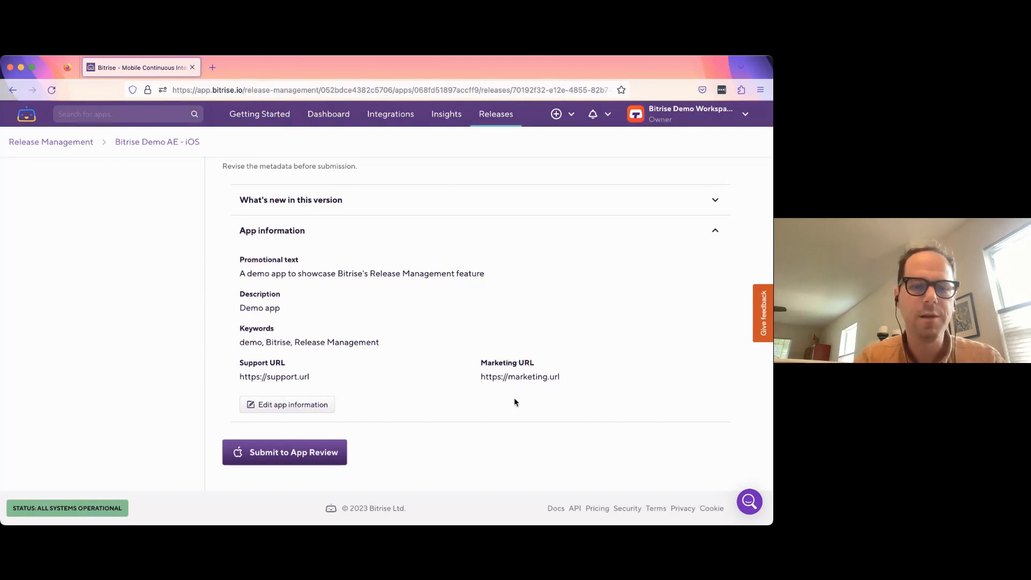
mouse_move(391, 421)
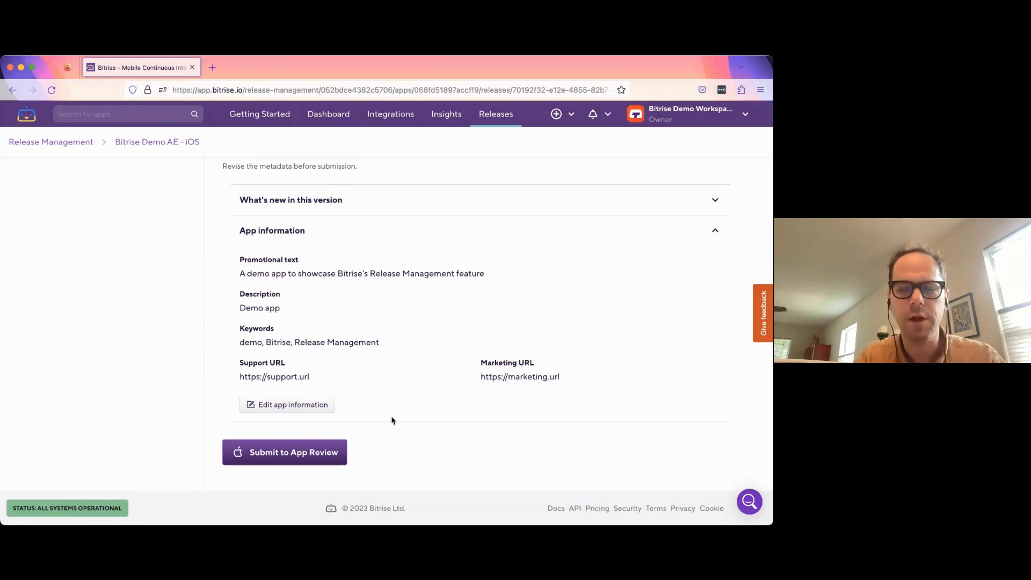
mouse_move(284, 452)
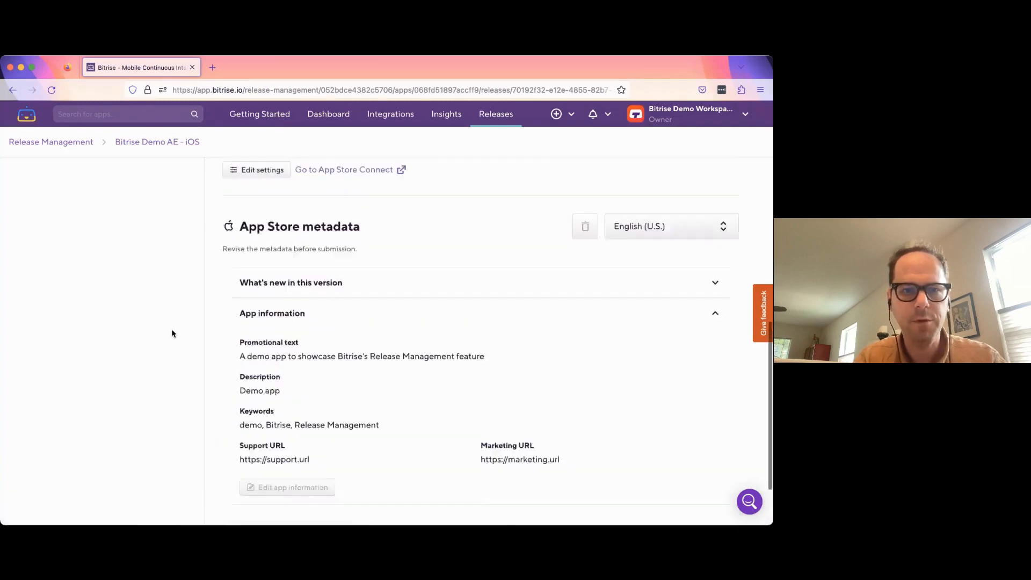
- Submit release 1.0.13 to App Review after checking its App information metadata
left_click(90, 379)
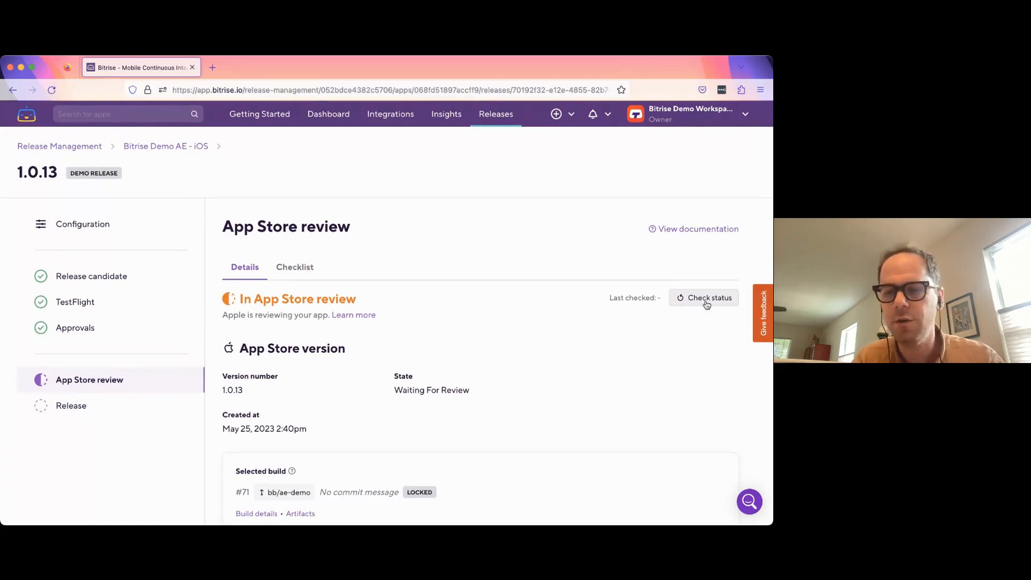
- Refresh the review status and release approved version 1.0.13 from the Release step
left_click(703, 297)
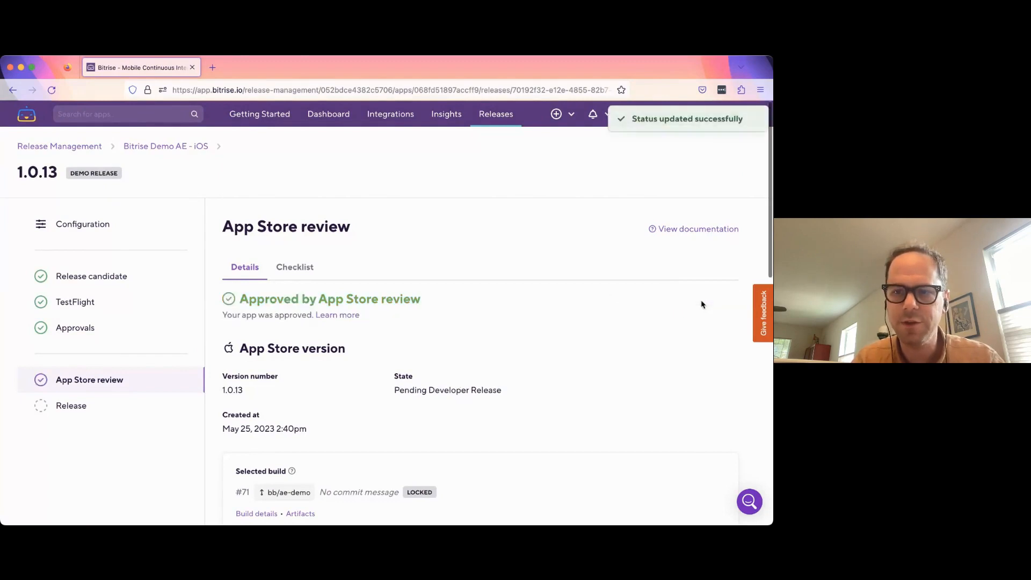
mouse_move(184, 378)
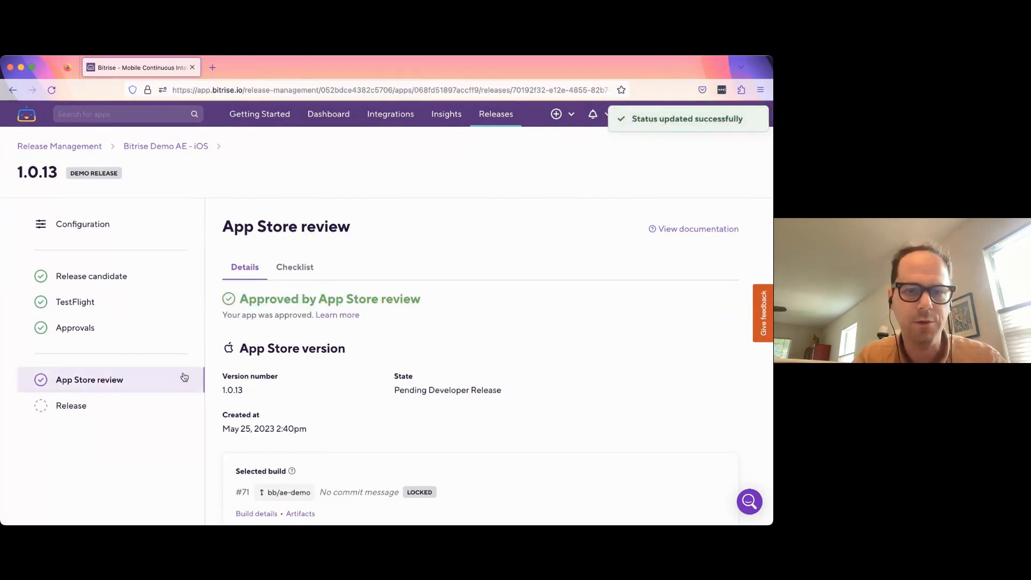
left_click(71, 405)
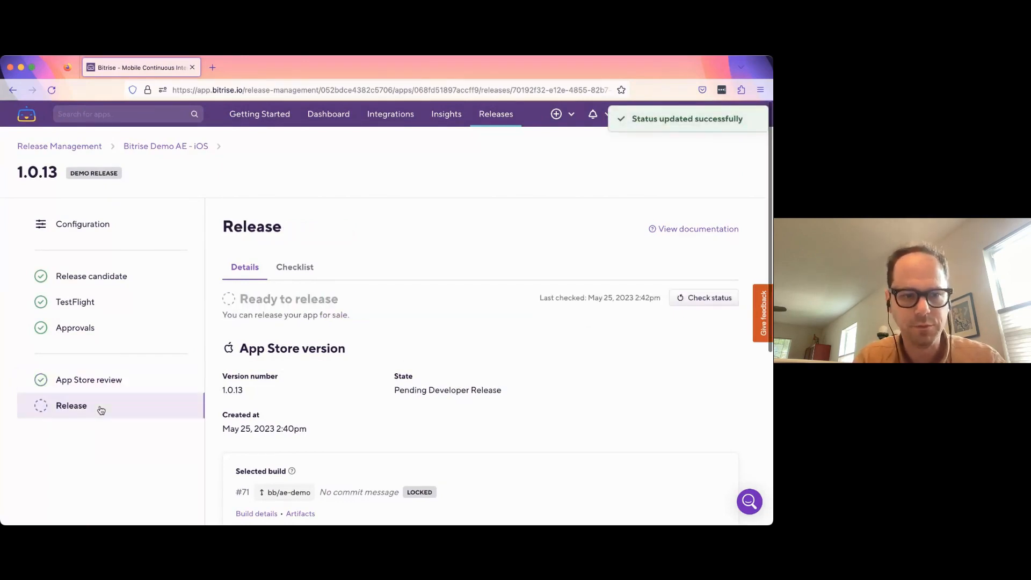
scroll("down", 3)
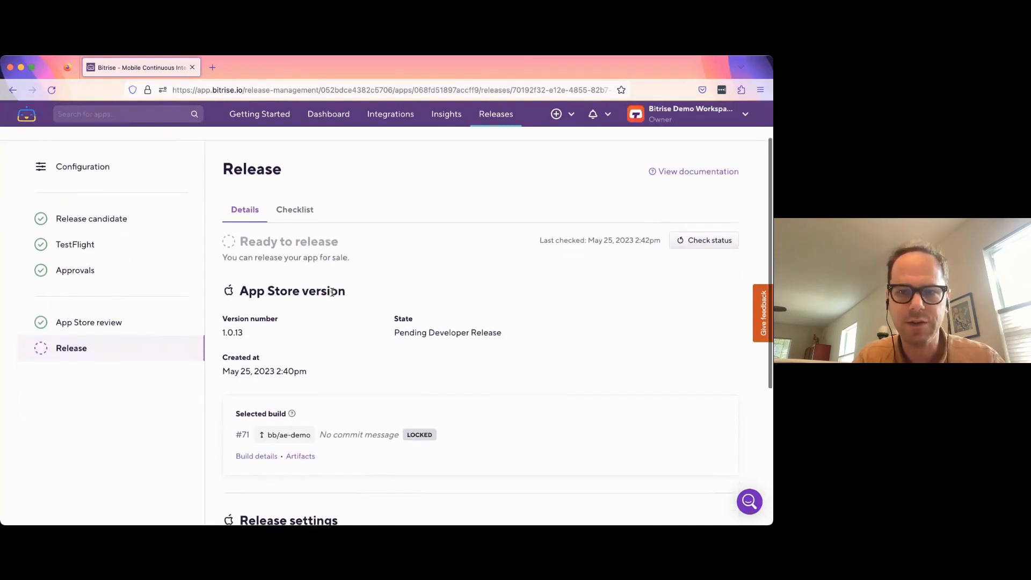
scroll("down", 3)
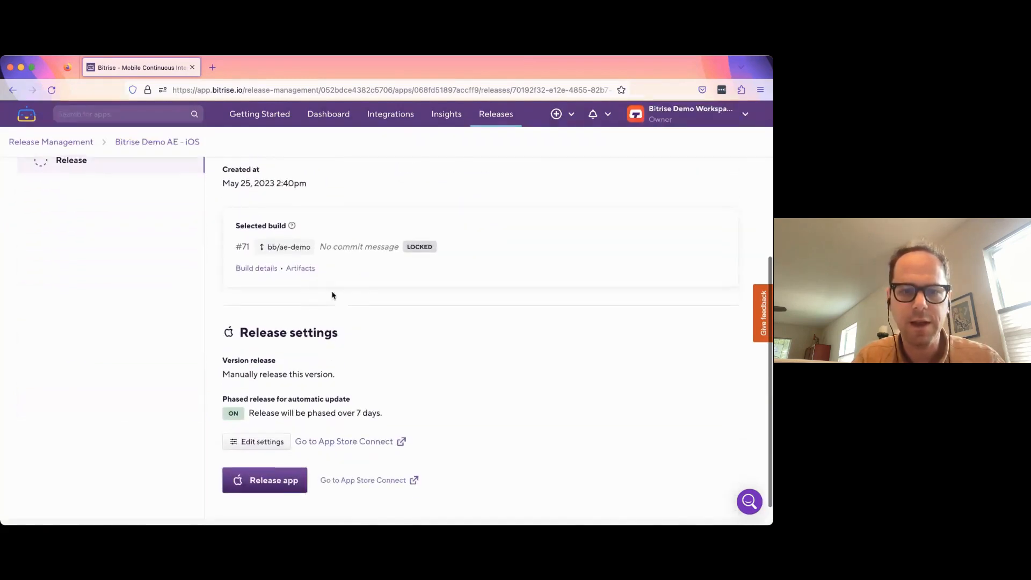
scroll("down", 3)
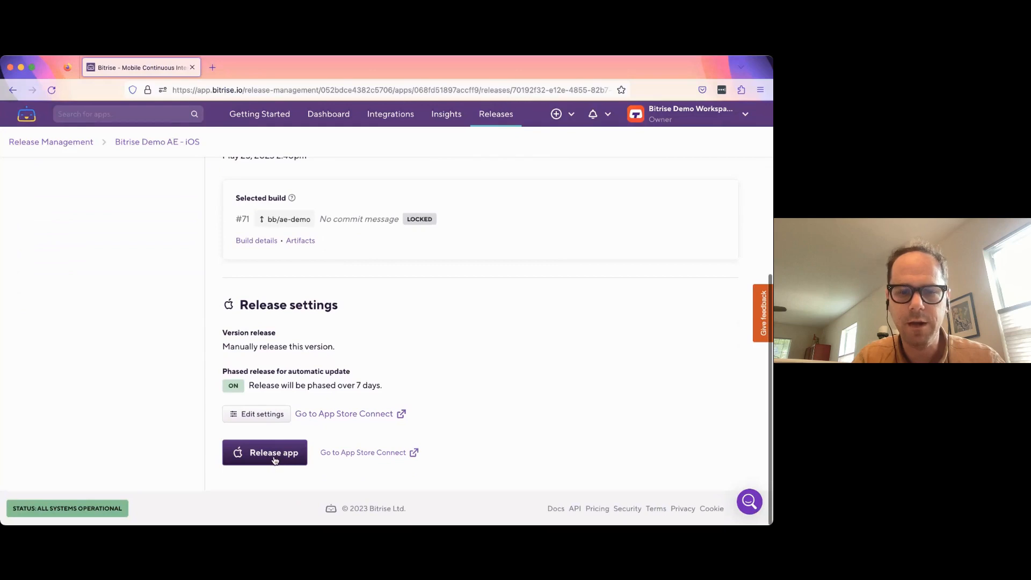
left_click(264, 452)
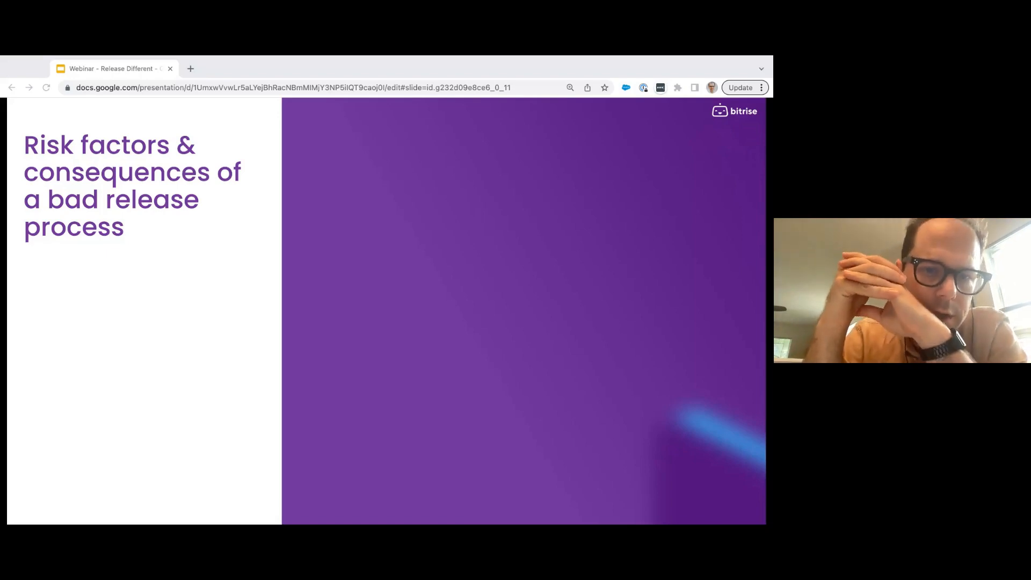
- Advance the webinar deck to the next slide
key("right")
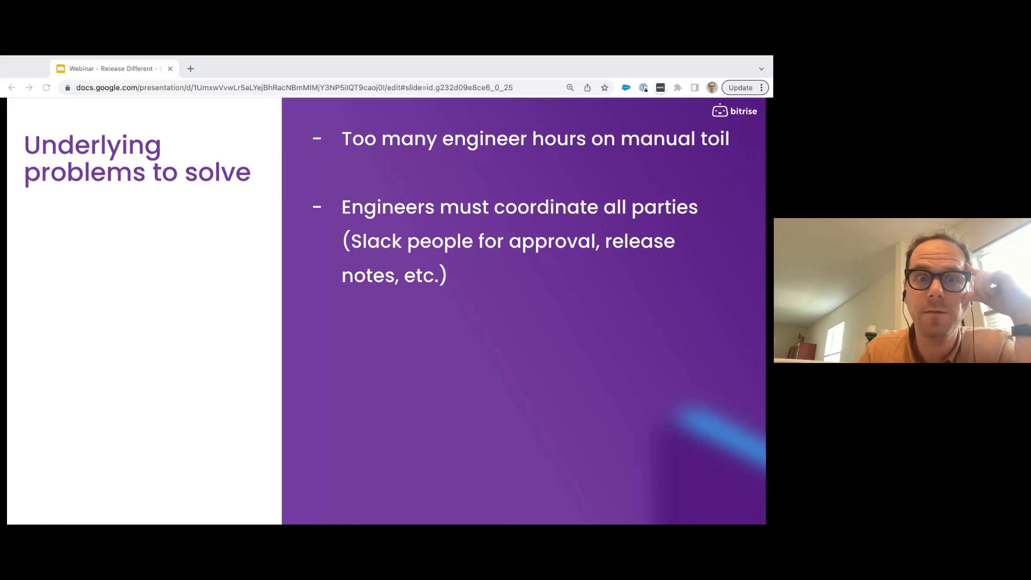
key("right")
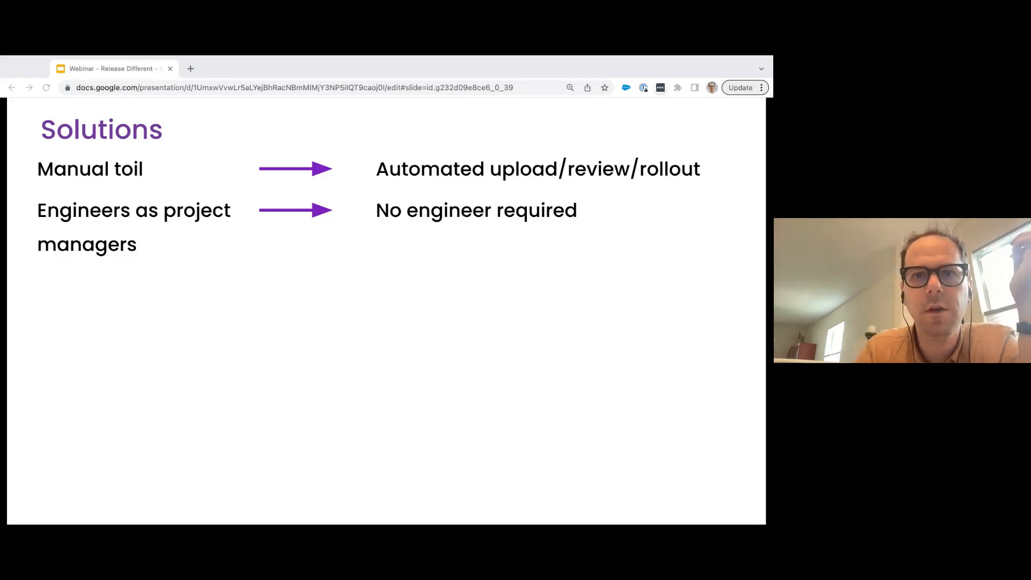
- Reveal the third Solutions row: Store Console risks eliminated via SaaS tool ACLs
key("Right")
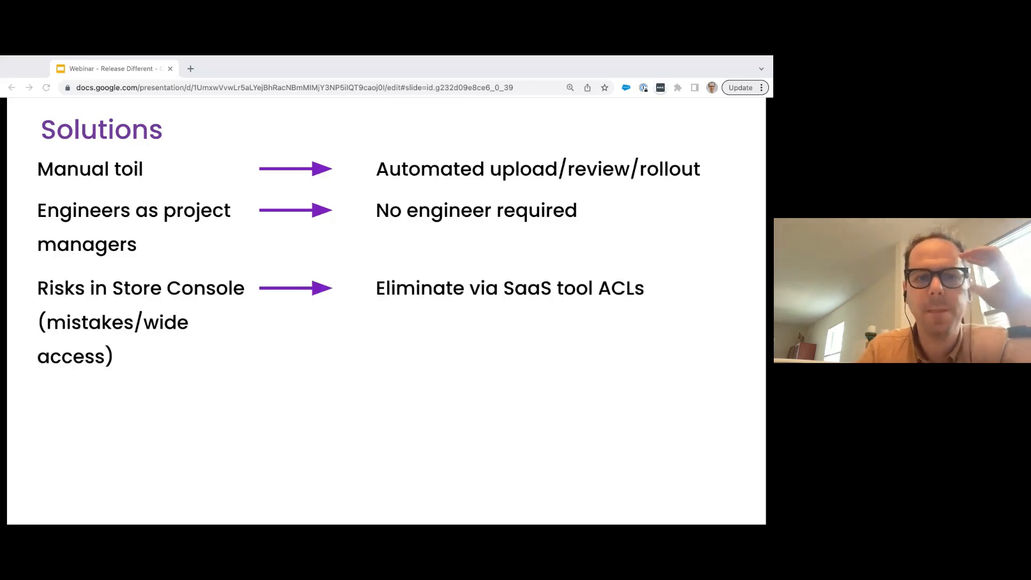